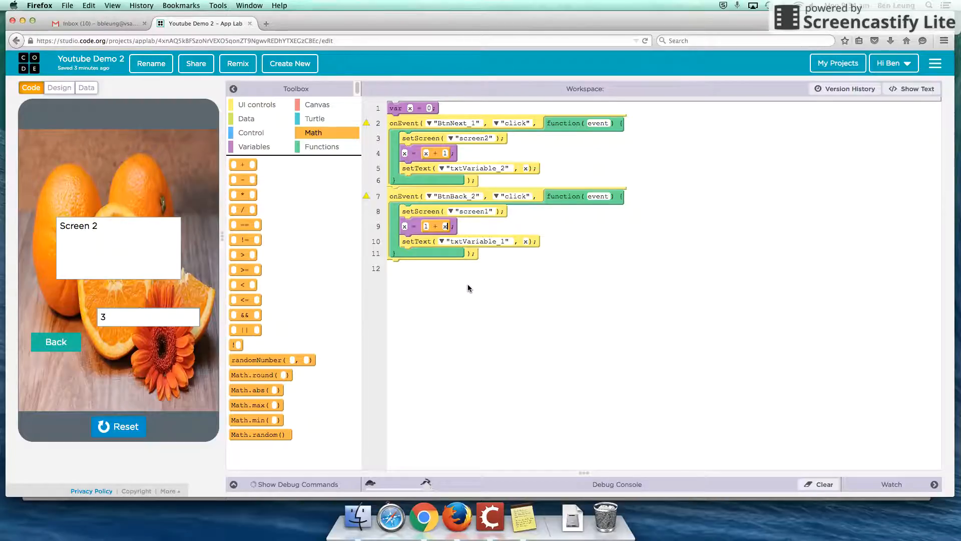
pyautogui.moveTo(522, 518)
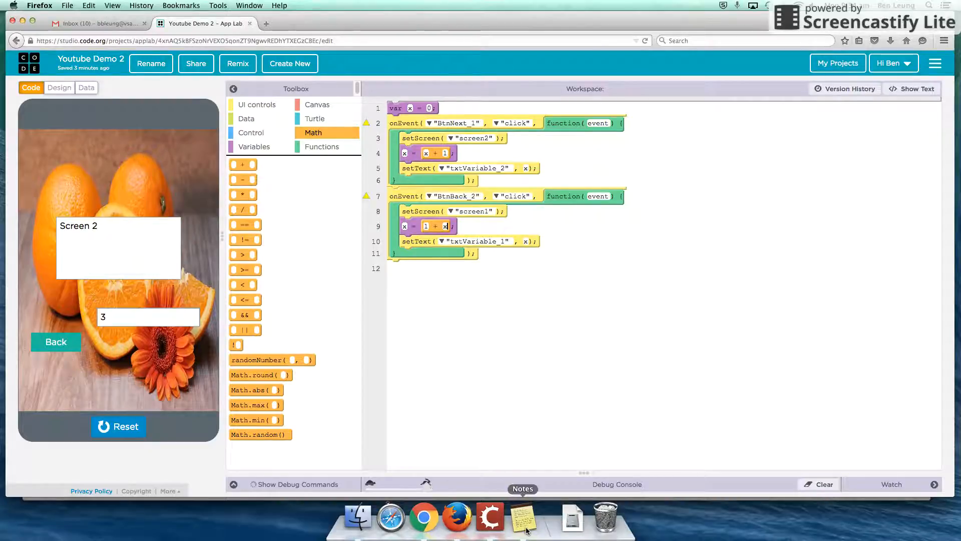
# Open the Variables note in Notes that compares local and server variables
pyautogui.click(522, 518)
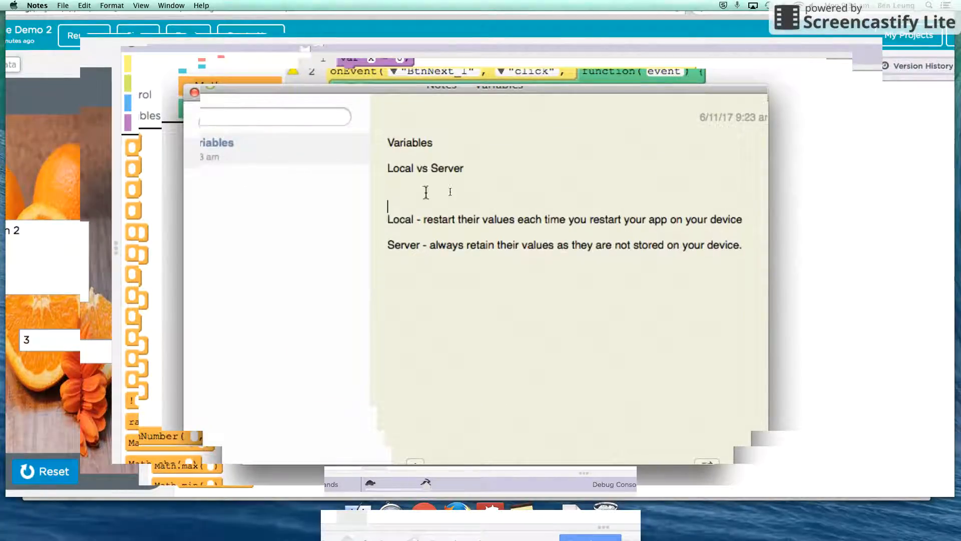
pyautogui.moveTo(435, 186)
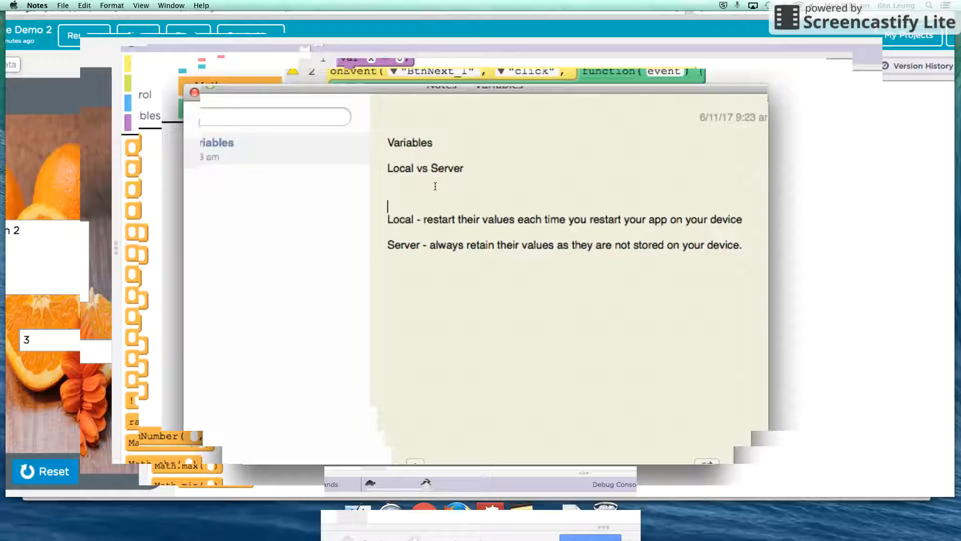
pyautogui.doubleClick(447, 168)
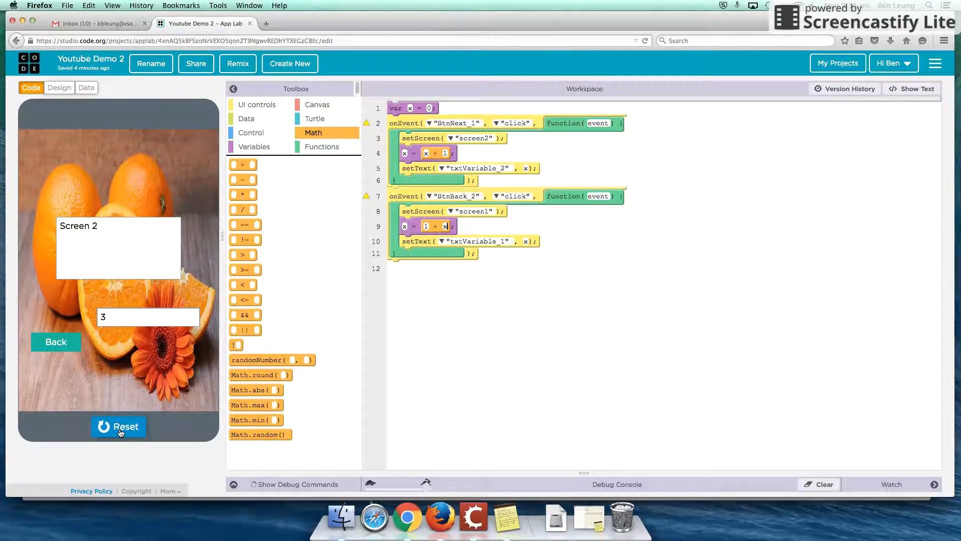
# Restart the app, switch between Screen 1 and Screen 2 until the counter reaches 6, then stop
pyautogui.click(118, 427)
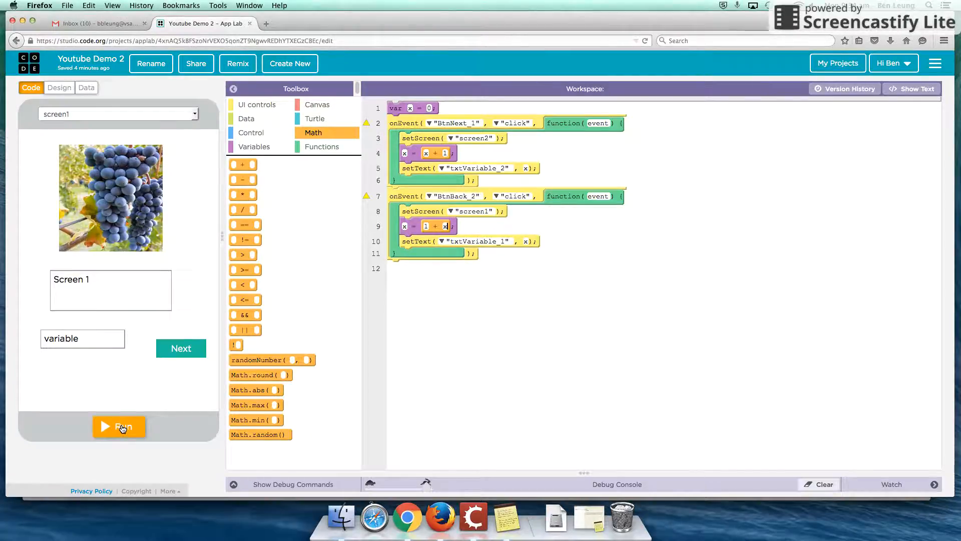
pyautogui.moveTo(422, 110)
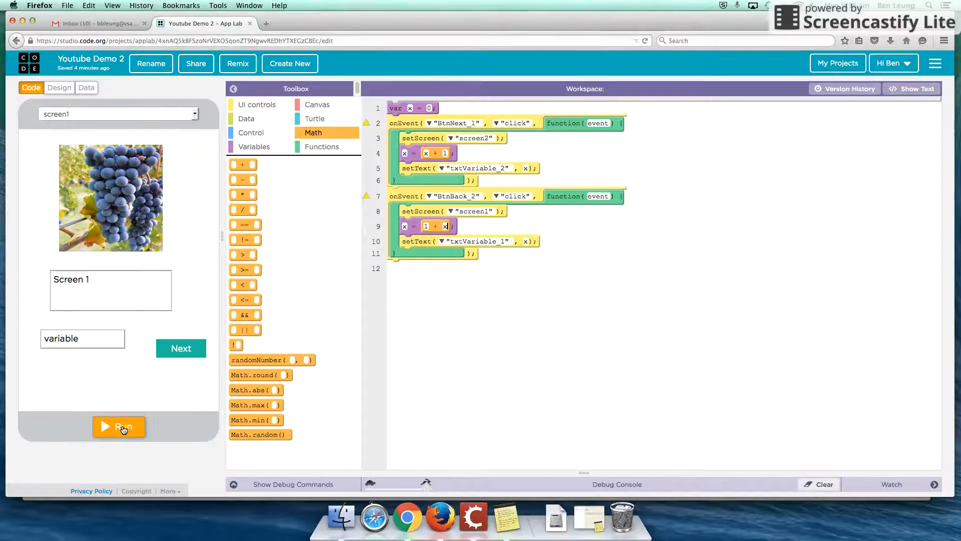
pyautogui.click(118, 426)
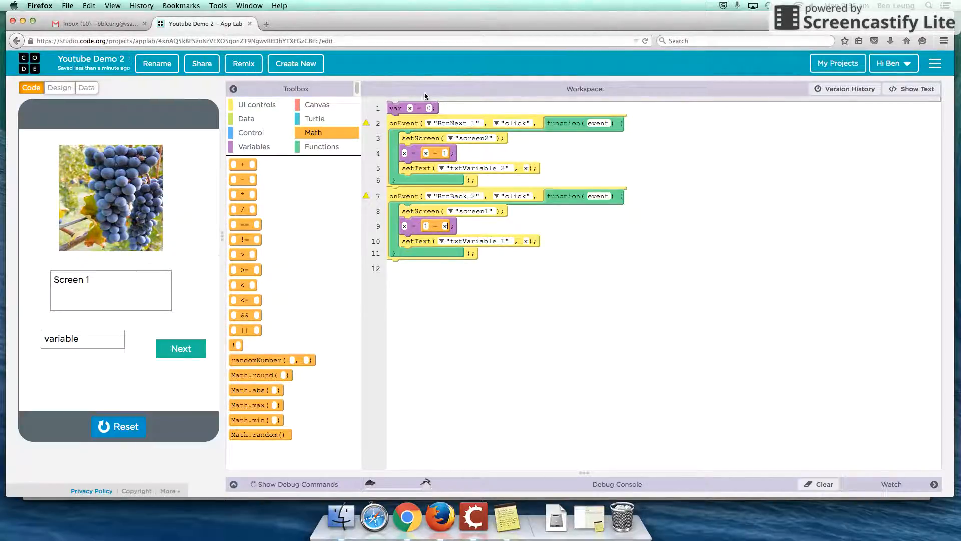
pyautogui.click(180, 348)
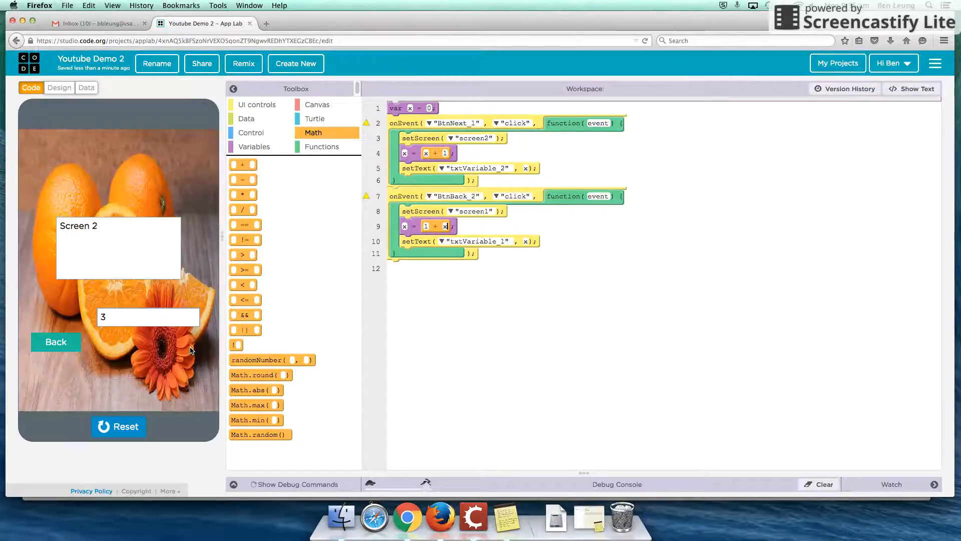
pyautogui.click(55, 341)
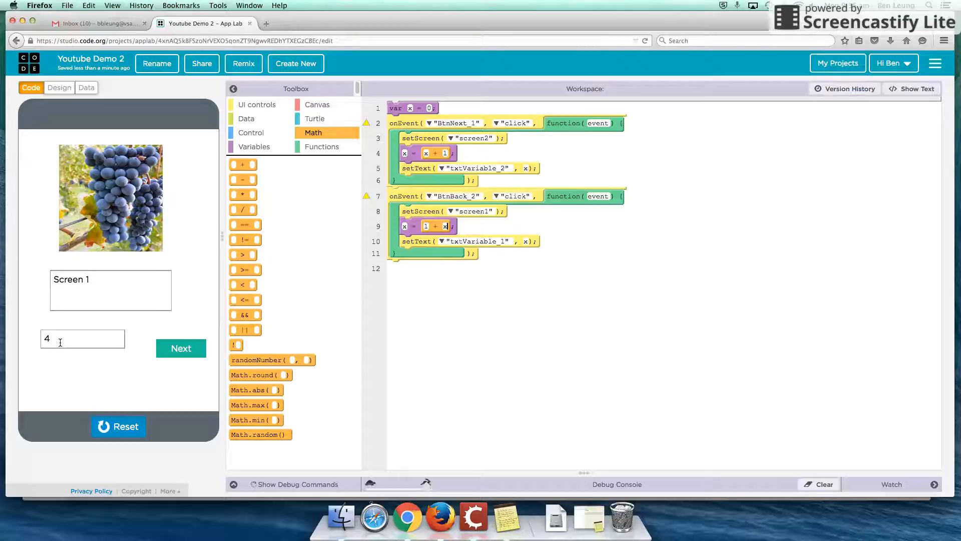
pyautogui.moveTo(181, 349)
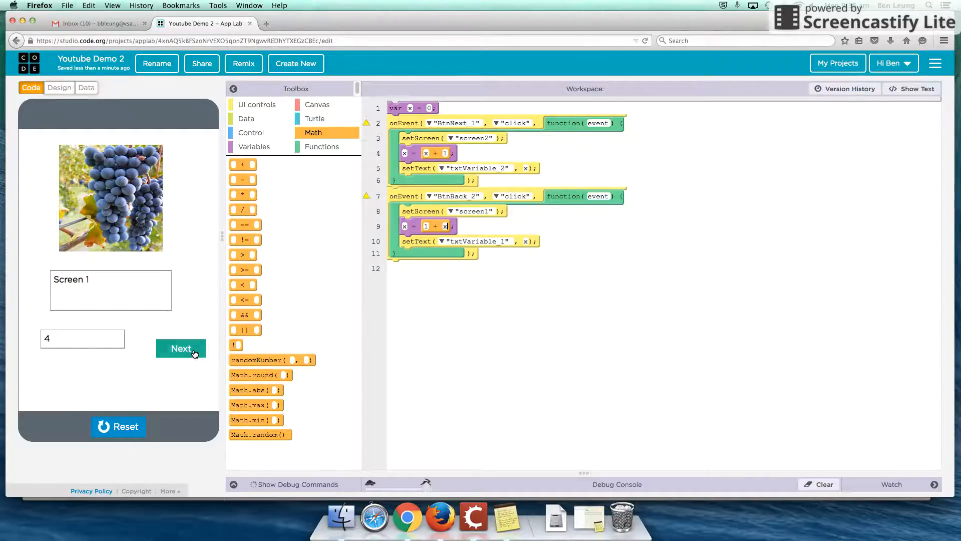
pyautogui.click(181, 348)
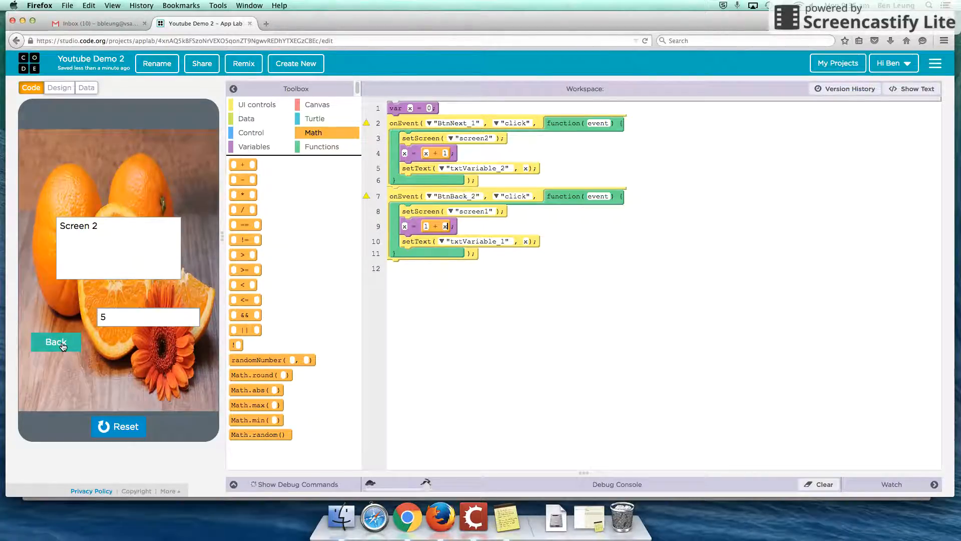
pyautogui.click(56, 341)
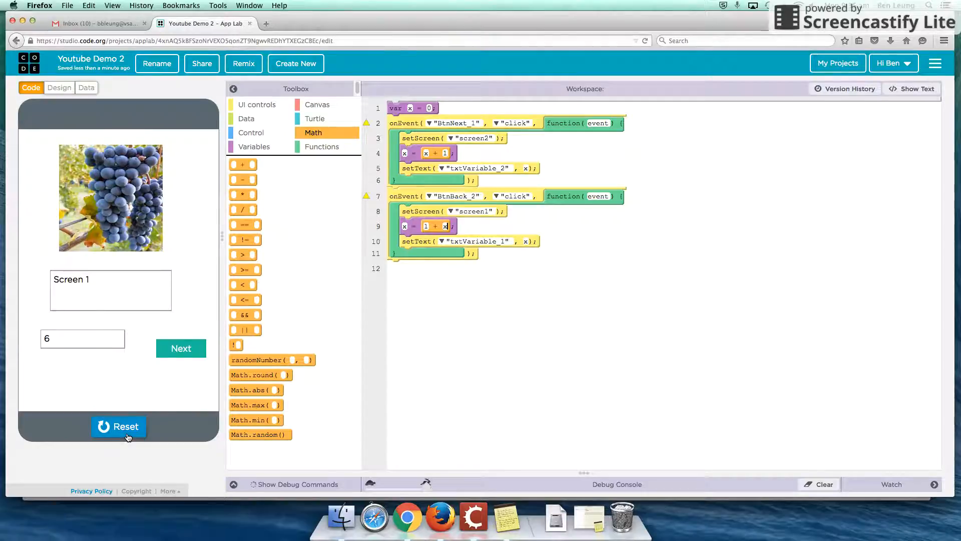
pyautogui.click(118, 426)
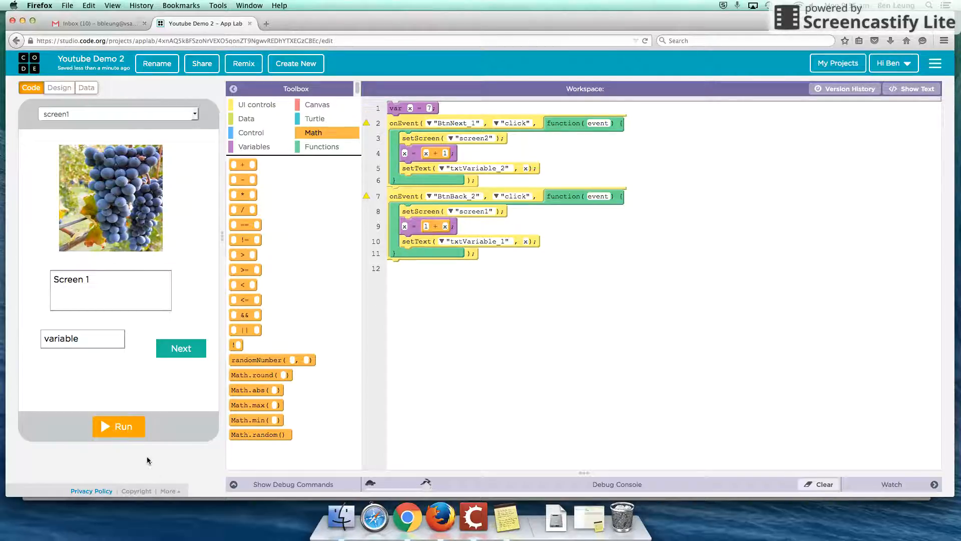
# Run the app to Screen 2, stop it, rerun, and advance again so it shows 8
pyautogui.click(118, 426)
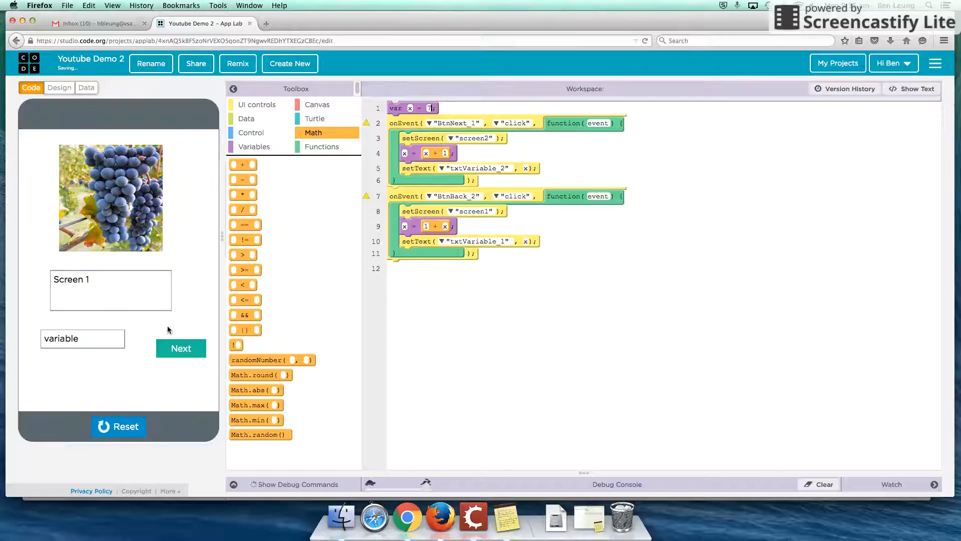
pyautogui.click(180, 347)
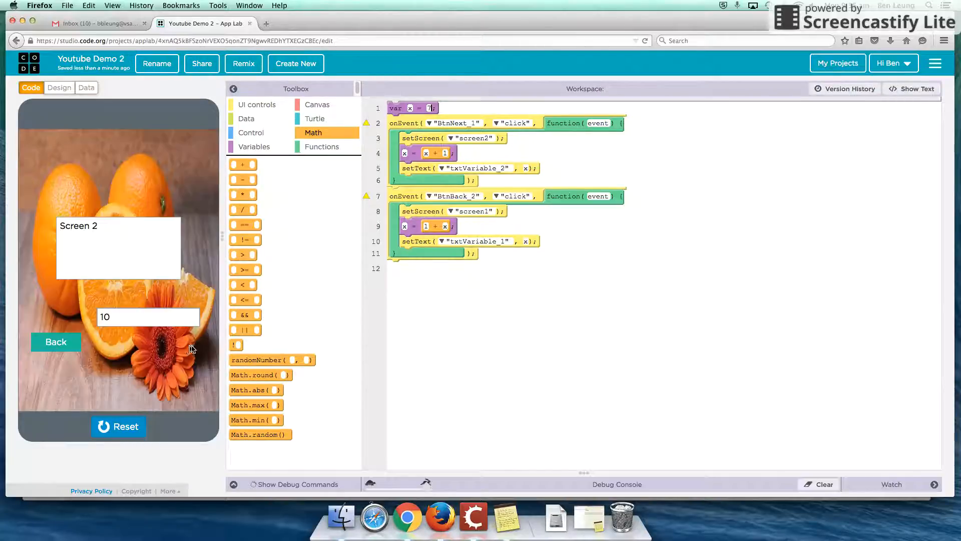
pyautogui.click(118, 427)
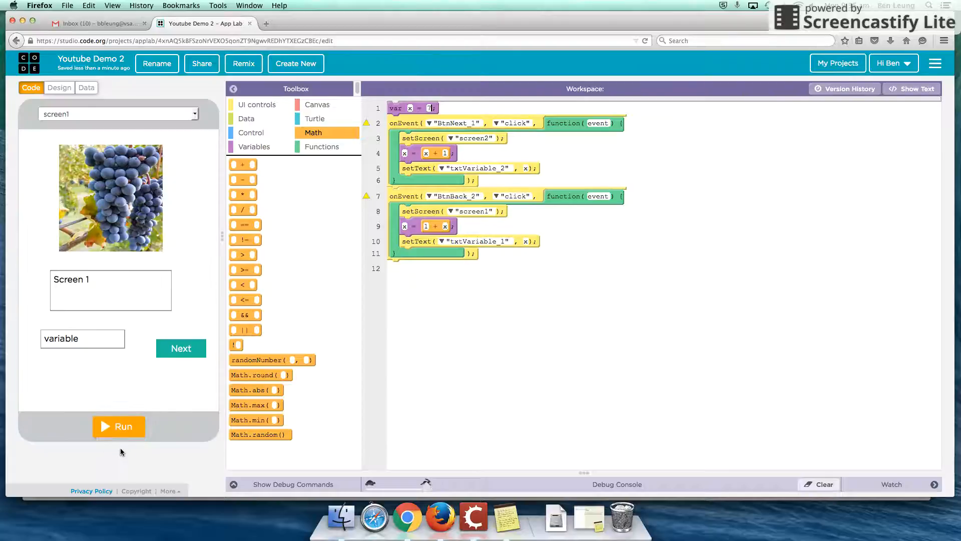
pyautogui.click(118, 426)
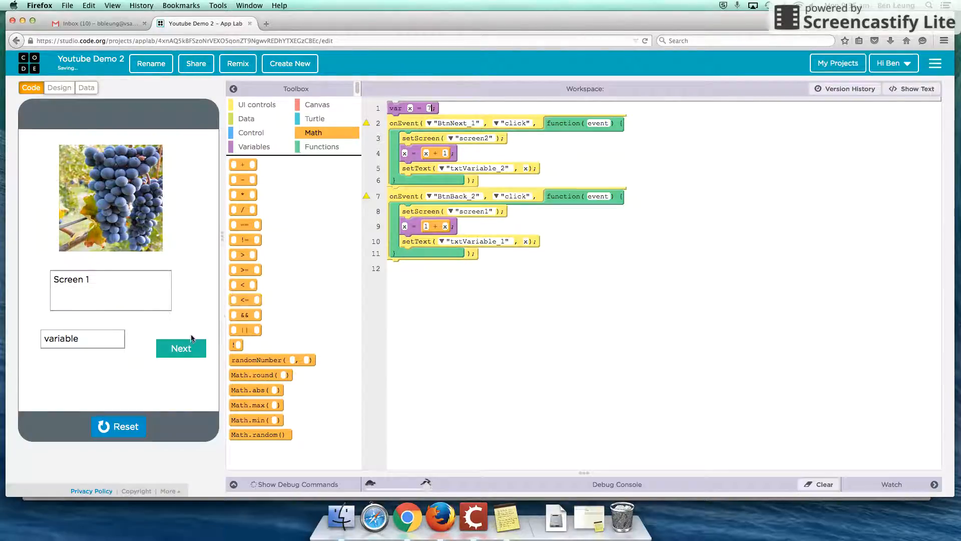
pyautogui.click(181, 349)
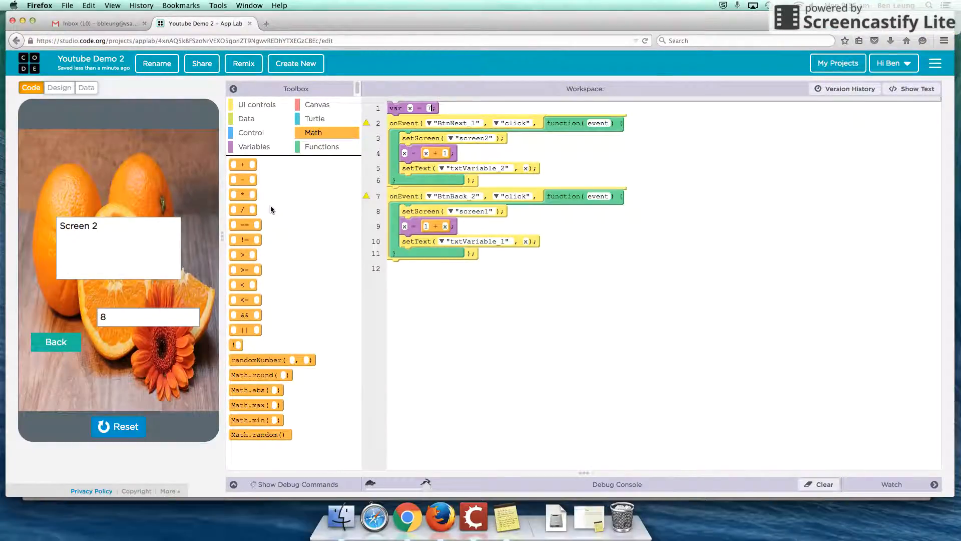
pyautogui.moveTo(86, 87)
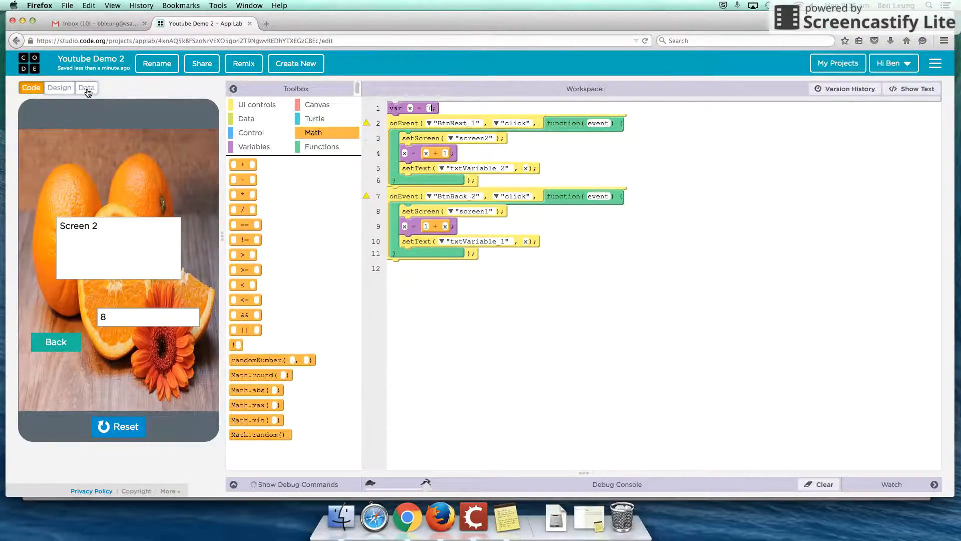
# Add a ServerCounter key/value pair with value 0 to the stored data, then return to code
pyautogui.click(86, 88)
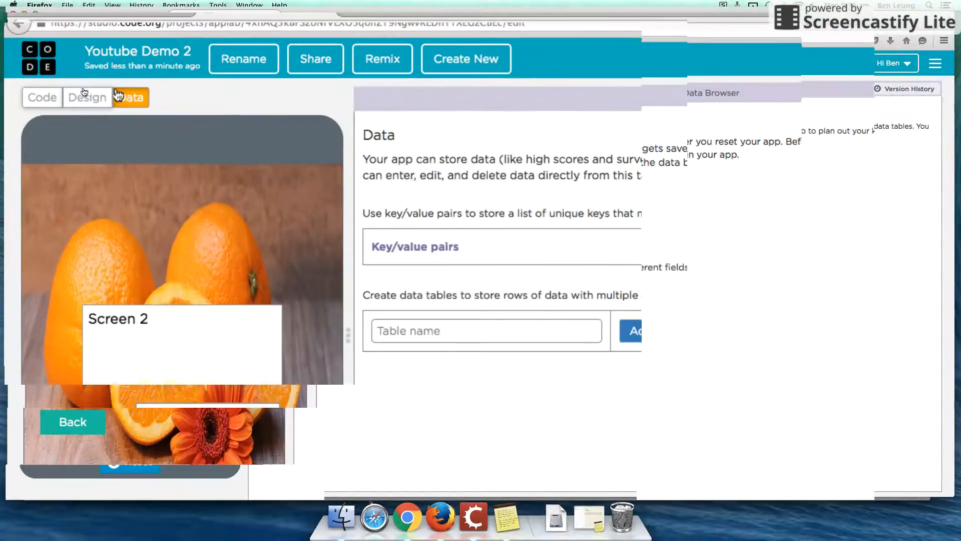
pyautogui.moveTo(415, 246)
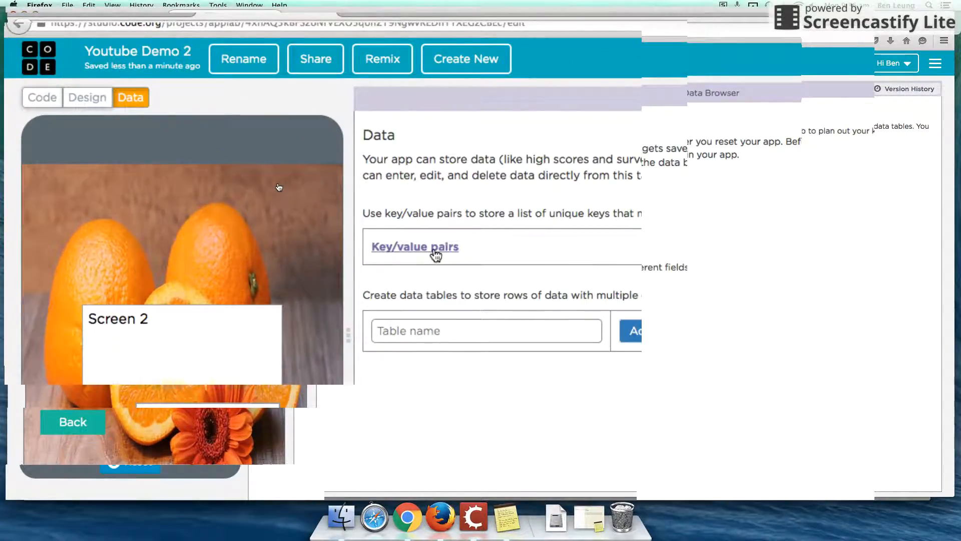
pyautogui.click(414, 246)
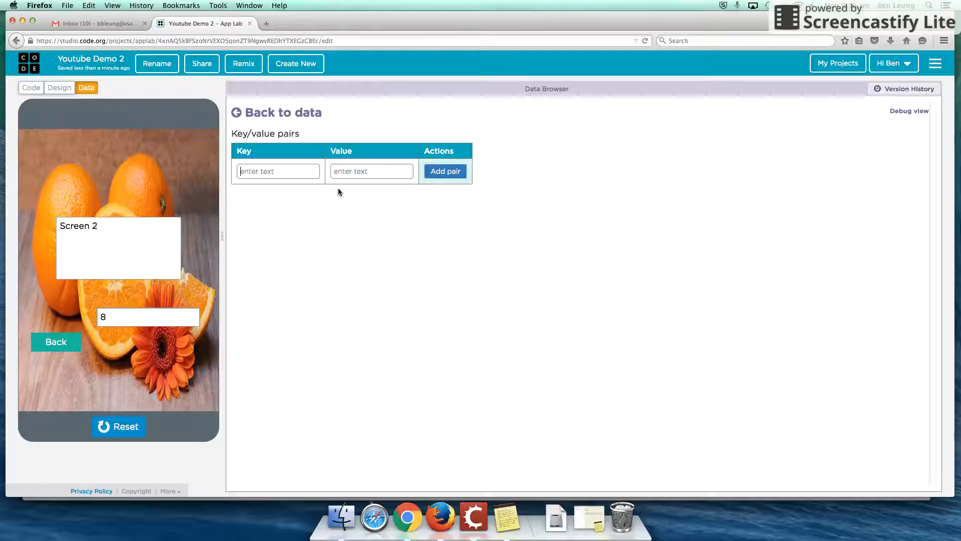
pyautogui.write('Server')
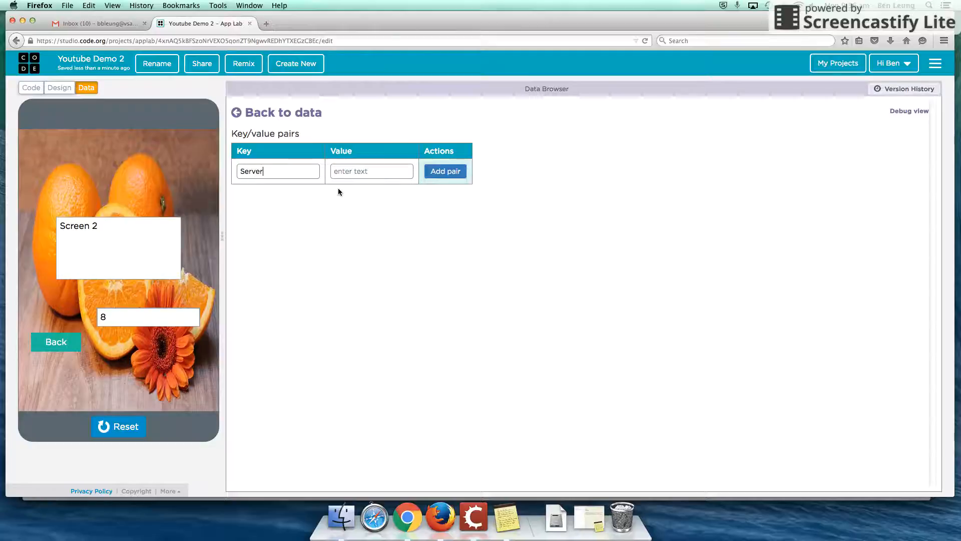
pyautogui.write('Counter')
pyautogui.click(372, 171)
pyautogui.write('0')
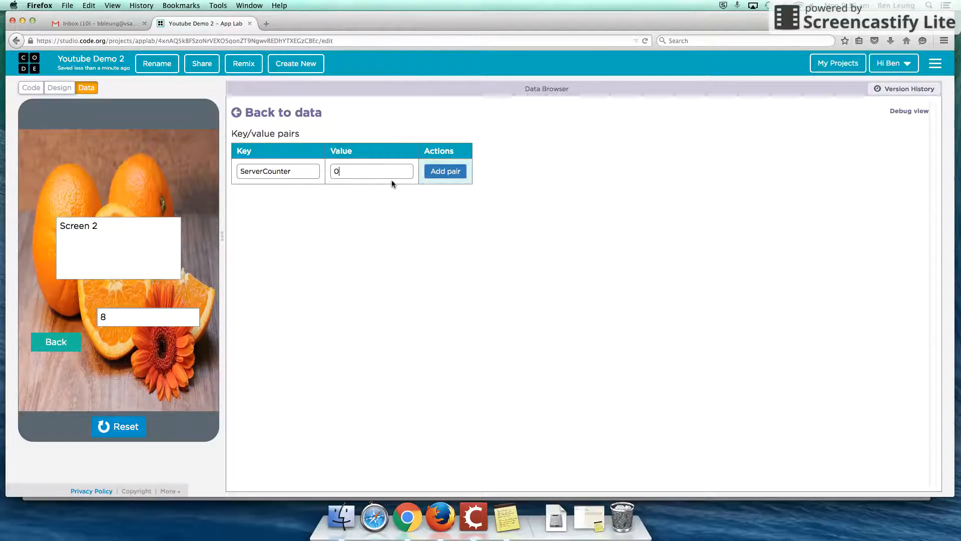
pyautogui.click(445, 171)
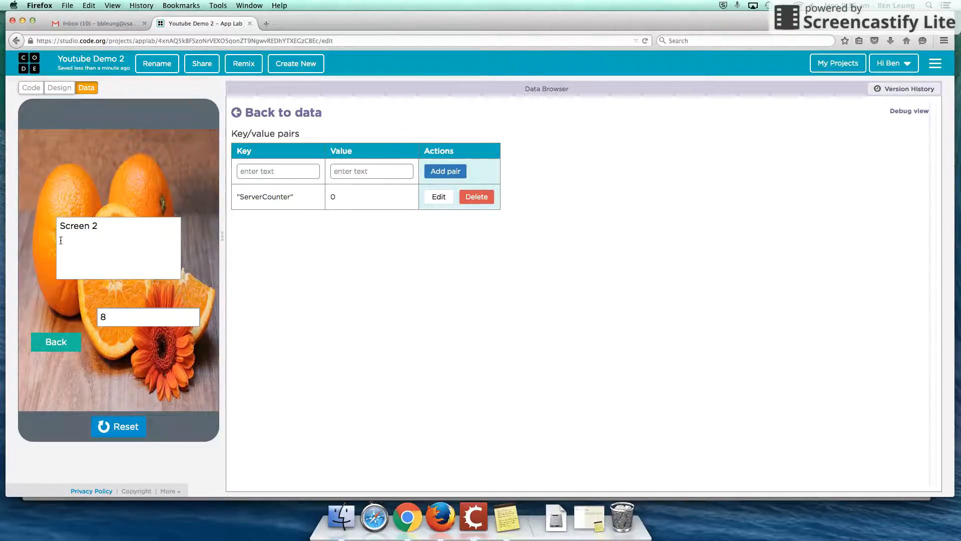
pyautogui.click(31, 87)
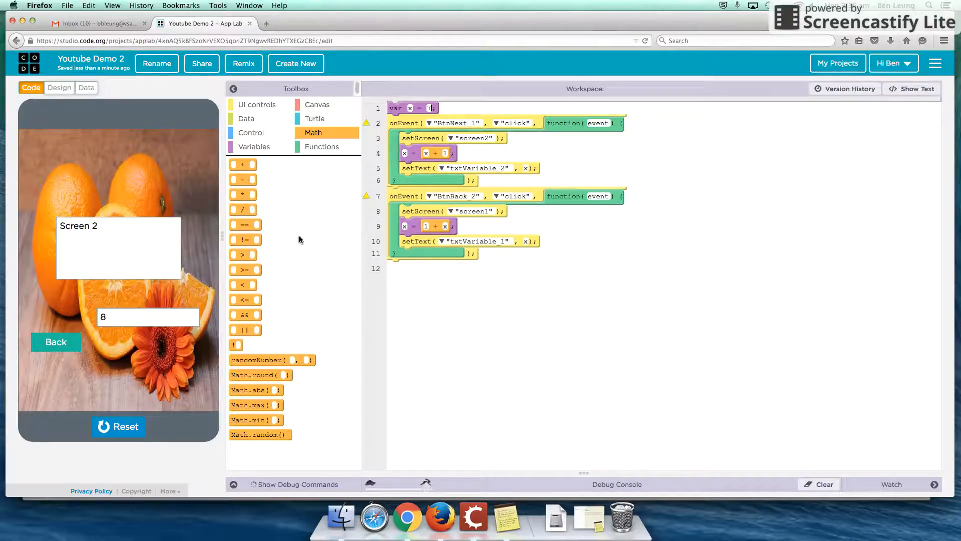
pyautogui.moveTo(245, 240)
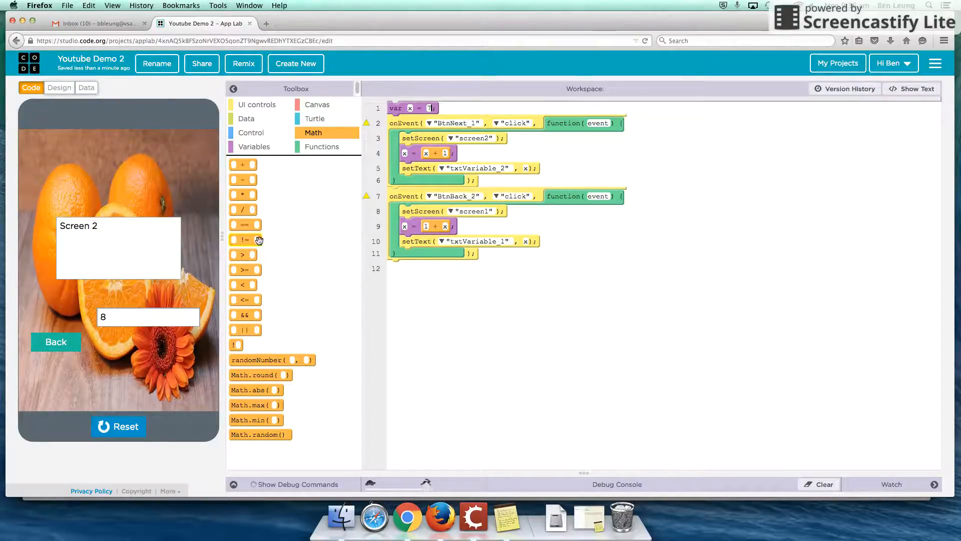
# Give screen1 a text area reading 'server variable' with ID txtServerVariable_1
pyautogui.click(59, 88)
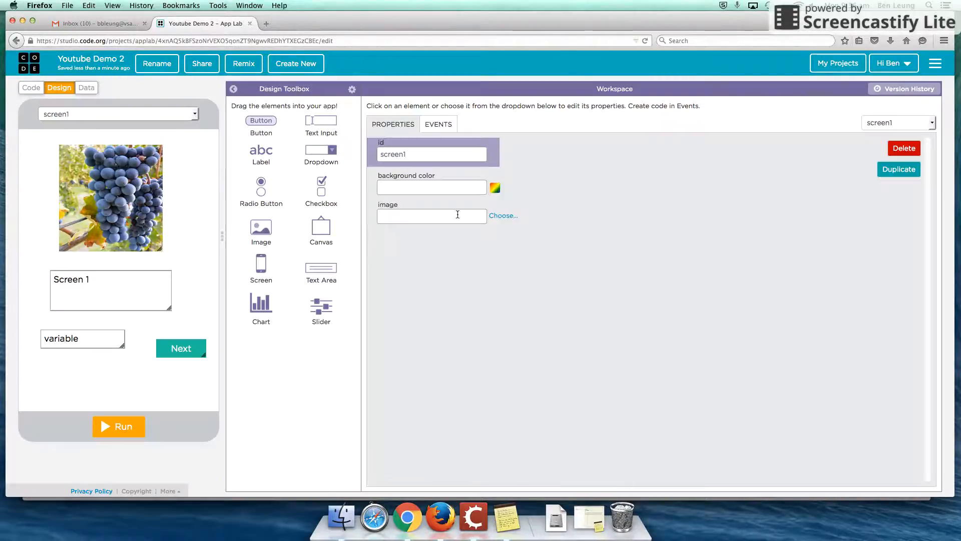
pyautogui.moveTo(301, 245)
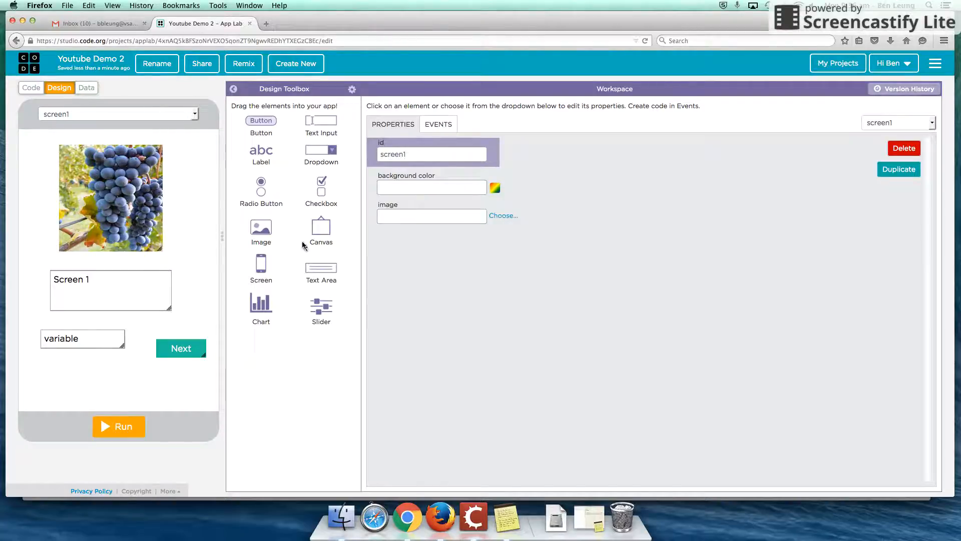
pyautogui.moveTo(328, 274)
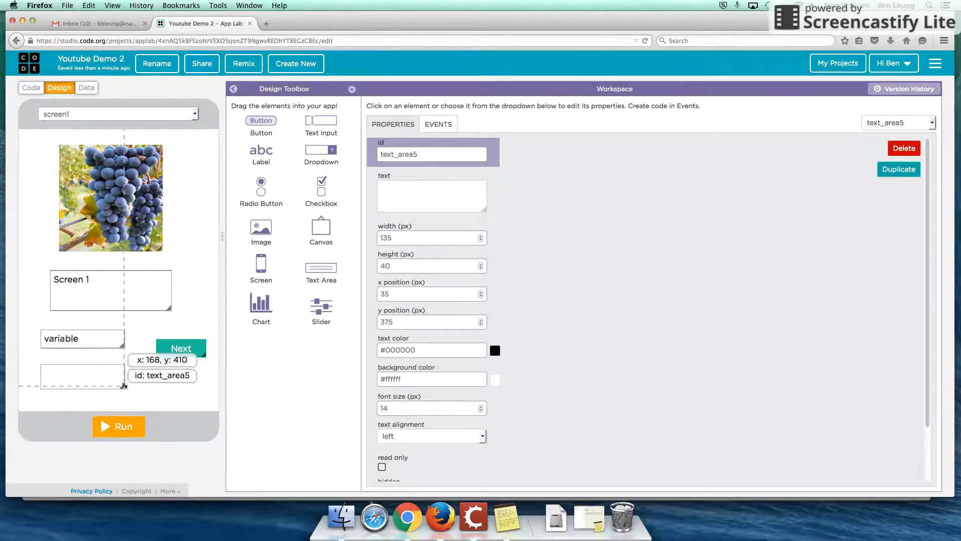
pyautogui.write('S')
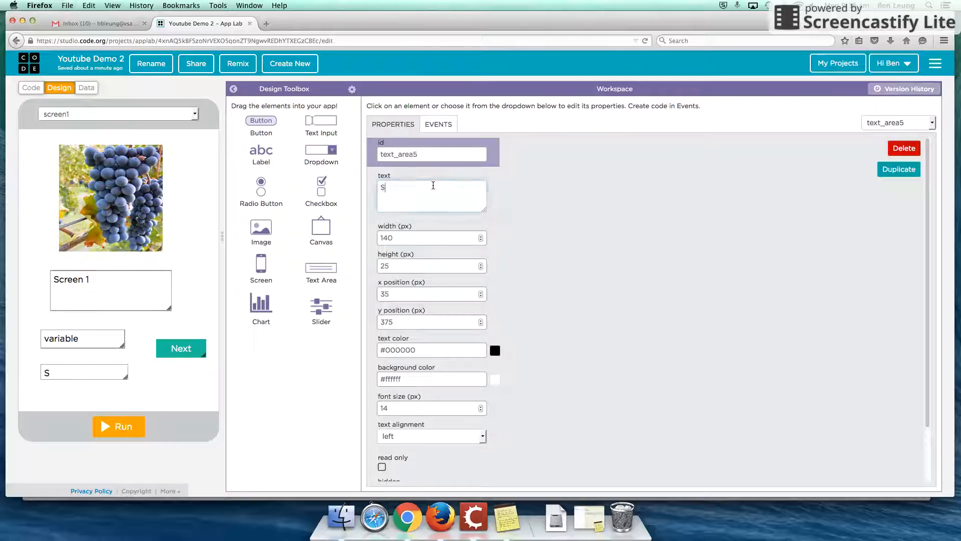
pyautogui.write('erver vari')
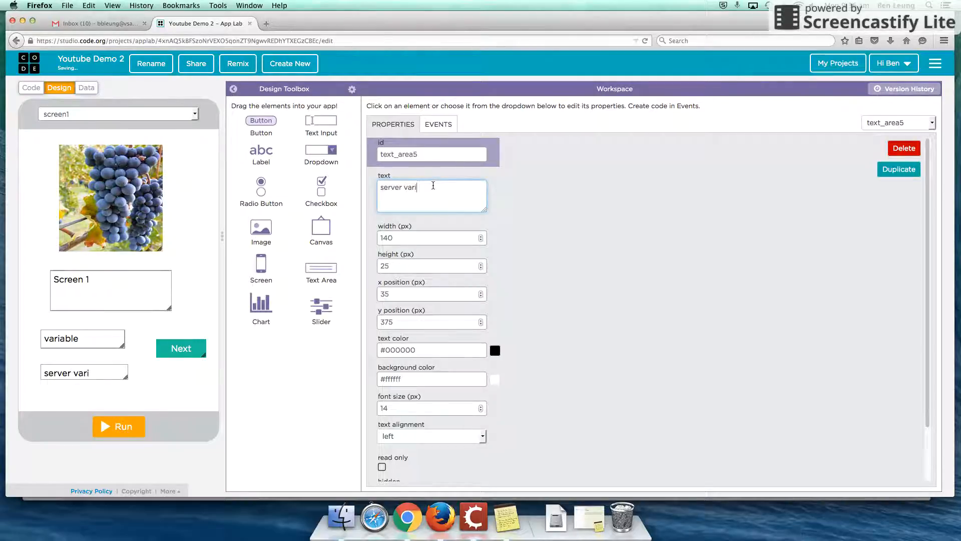
pyautogui.write('able')
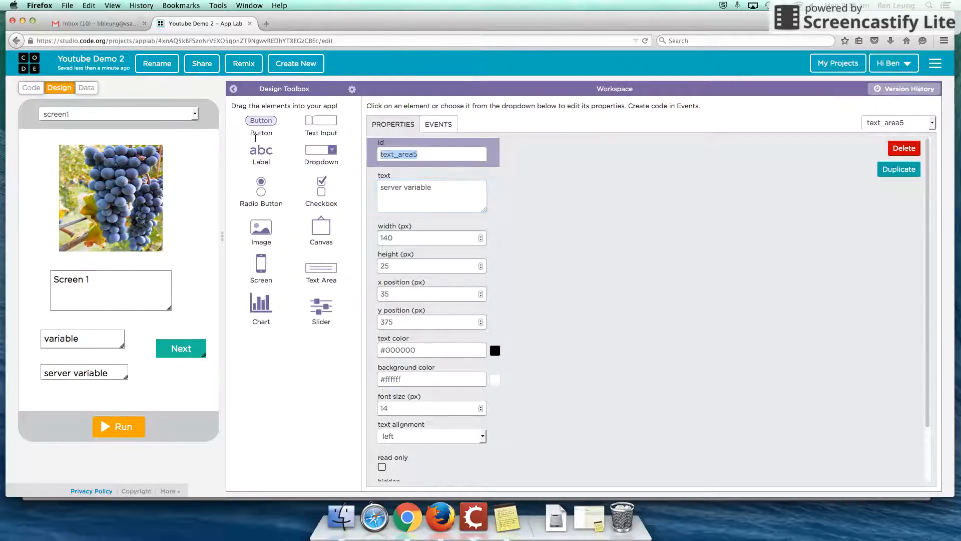
pyautogui.write('txtServ')
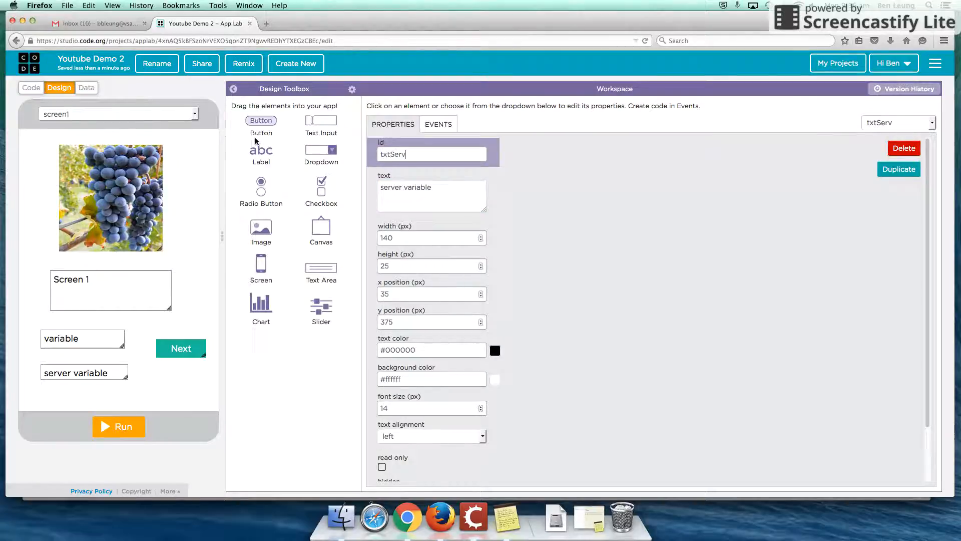
pyautogui.write('erVariable_1')
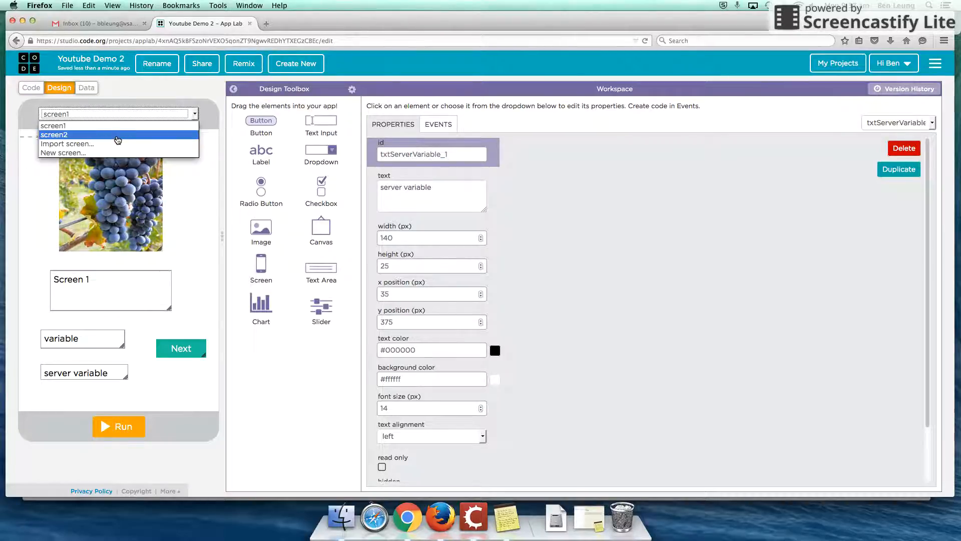
# Add a 'server variable' text area txtServerVariable_2 to screen2 and return to the code
pyautogui.click(54, 134)
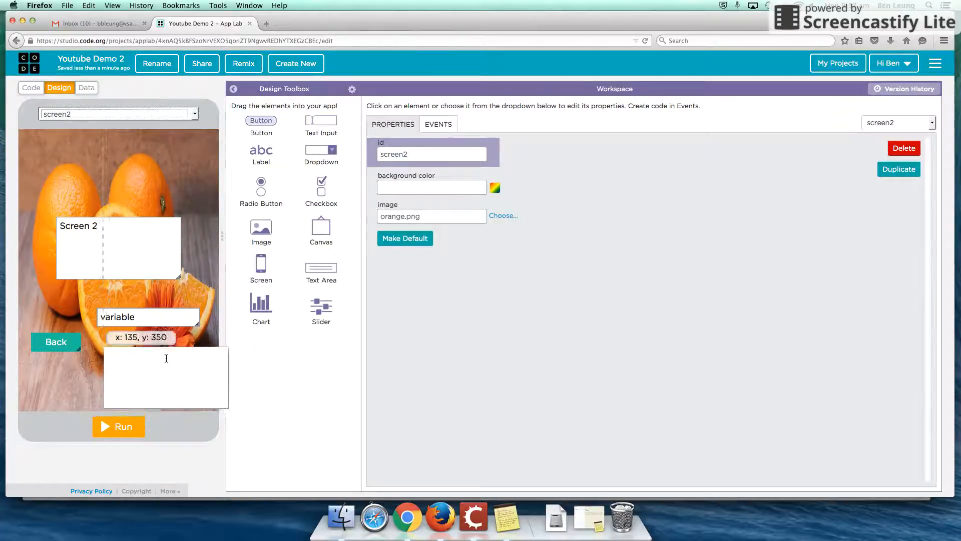
pyautogui.click(166, 377)
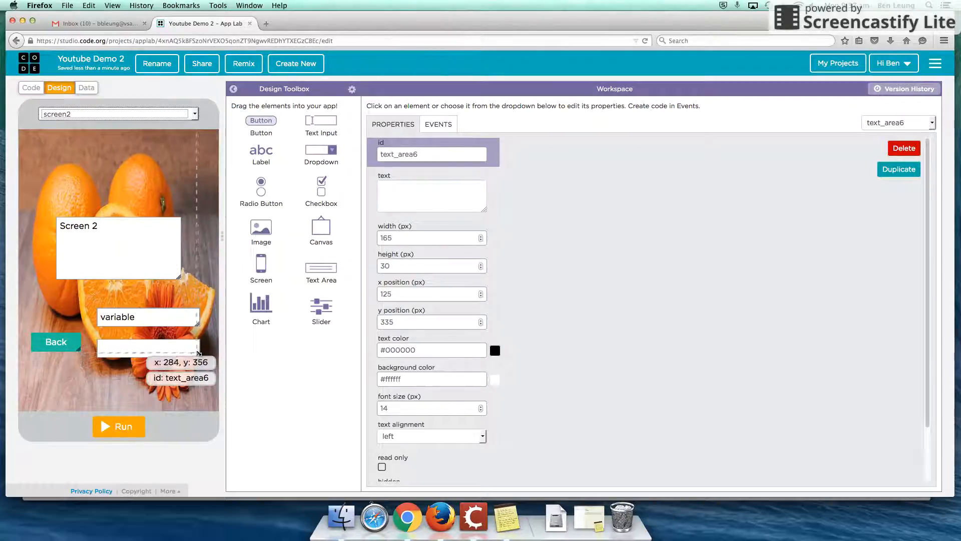
pyautogui.click(431, 195)
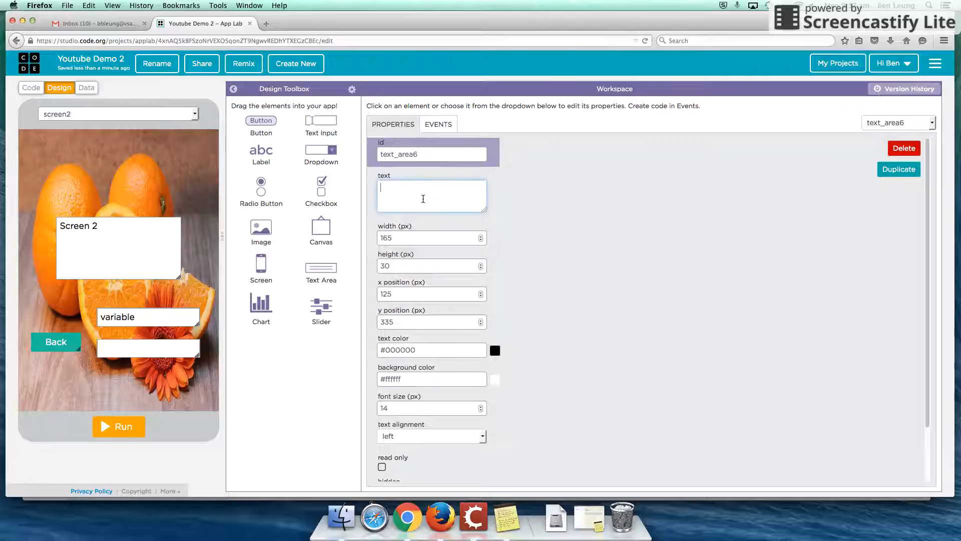
pyautogui.write('server vi')
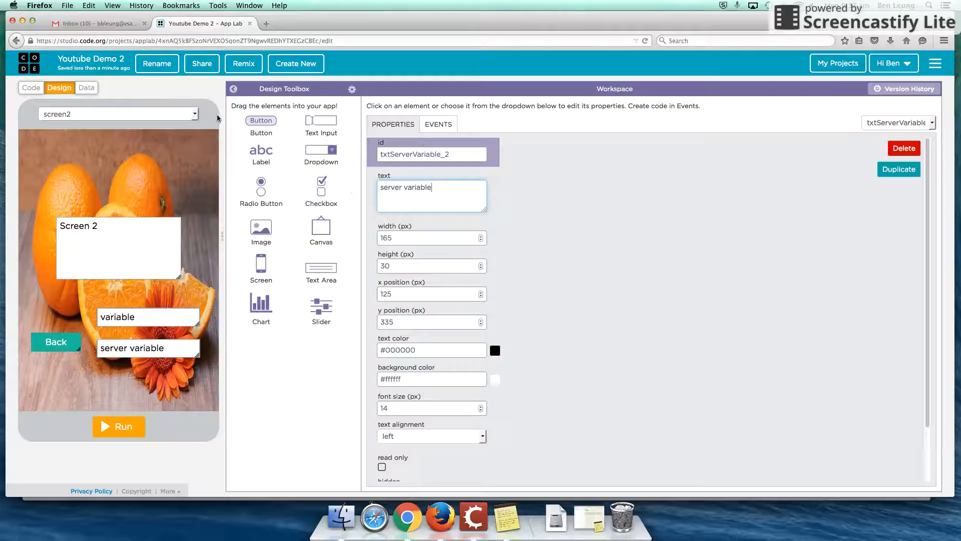
pyautogui.click(30, 87)
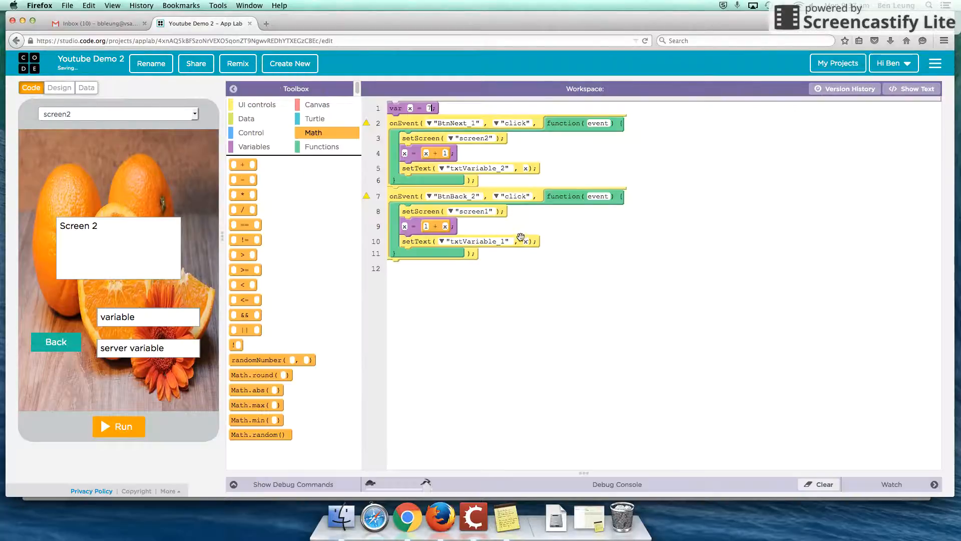
pyautogui.moveTo(101, 368)
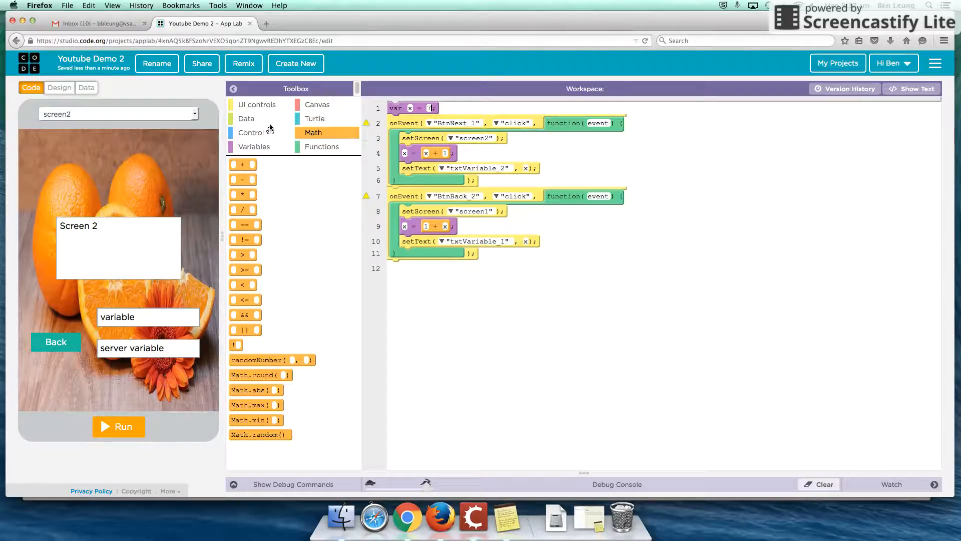
# Drag getKeyValue blocks from the Data toolbox into the Next and Back handlers, then view stored data
pyautogui.click(247, 118)
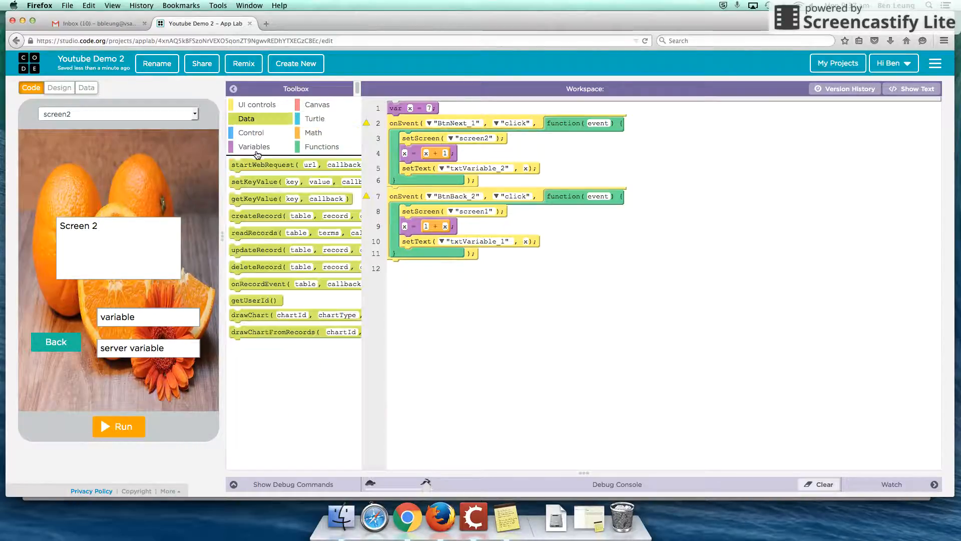
pyautogui.click(254, 146)
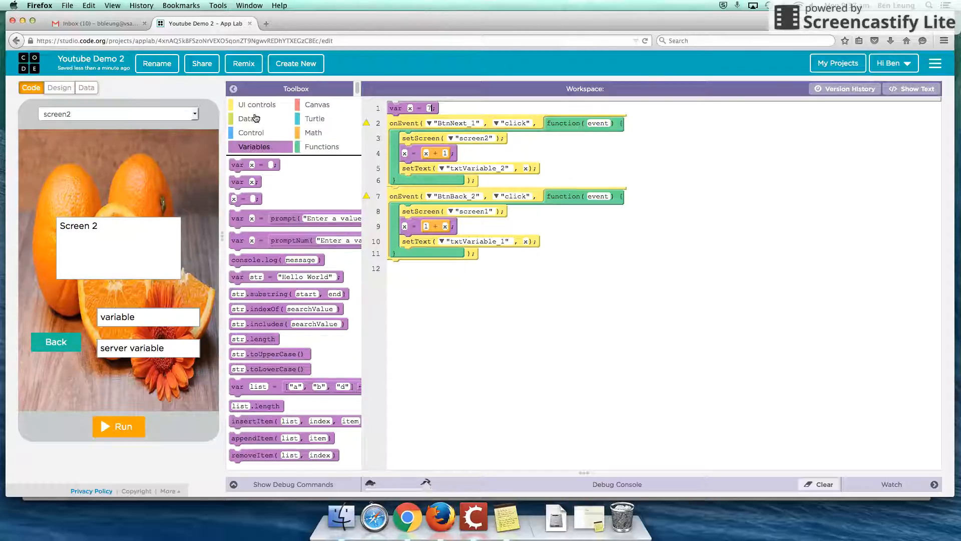
pyautogui.click(247, 118)
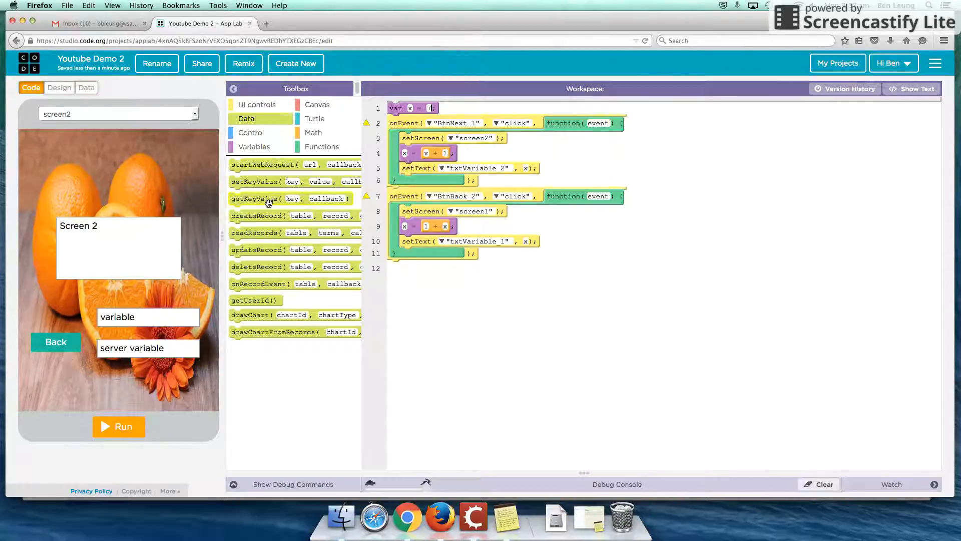
pyautogui.moveTo(289, 199); pyautogui.dragTo(441, 178)
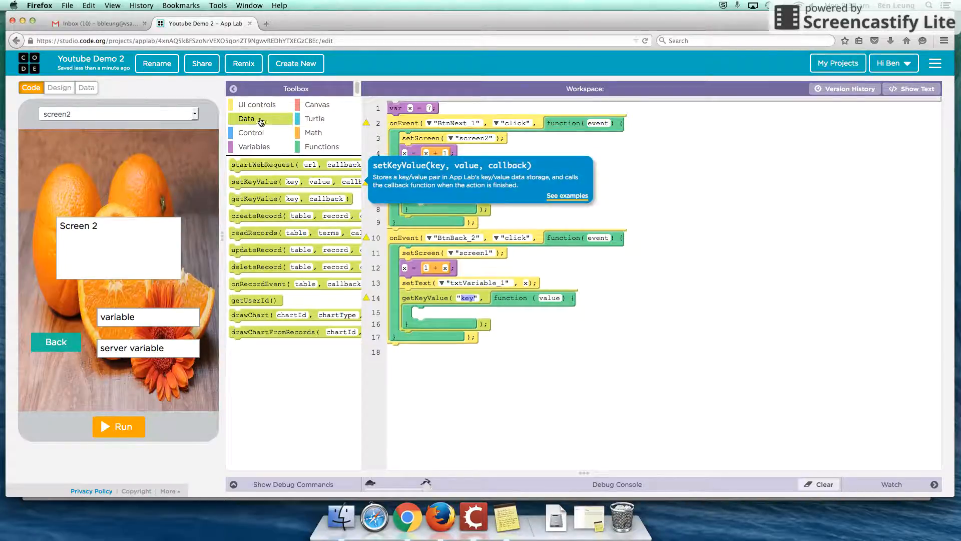
pyautogui.click(256, 104)
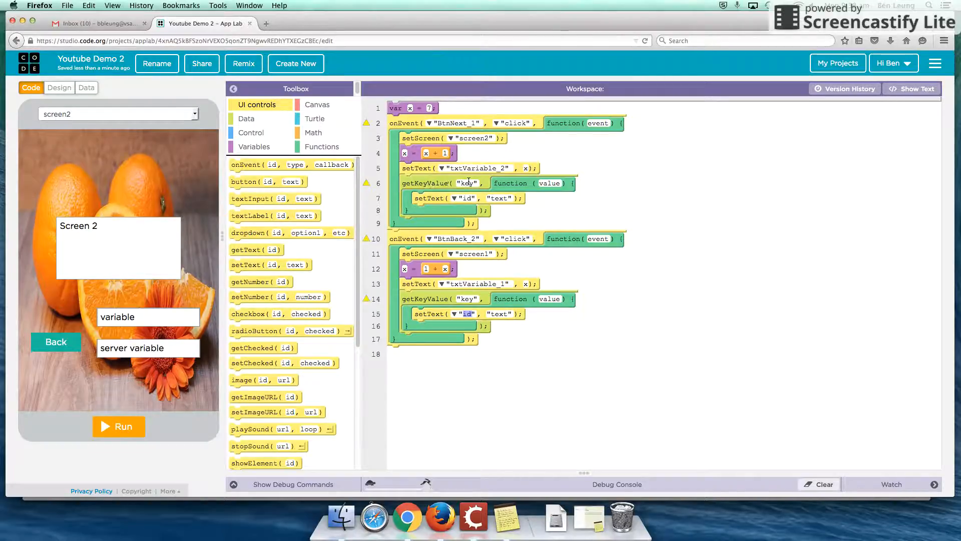
pyautogui.click(85, 87)
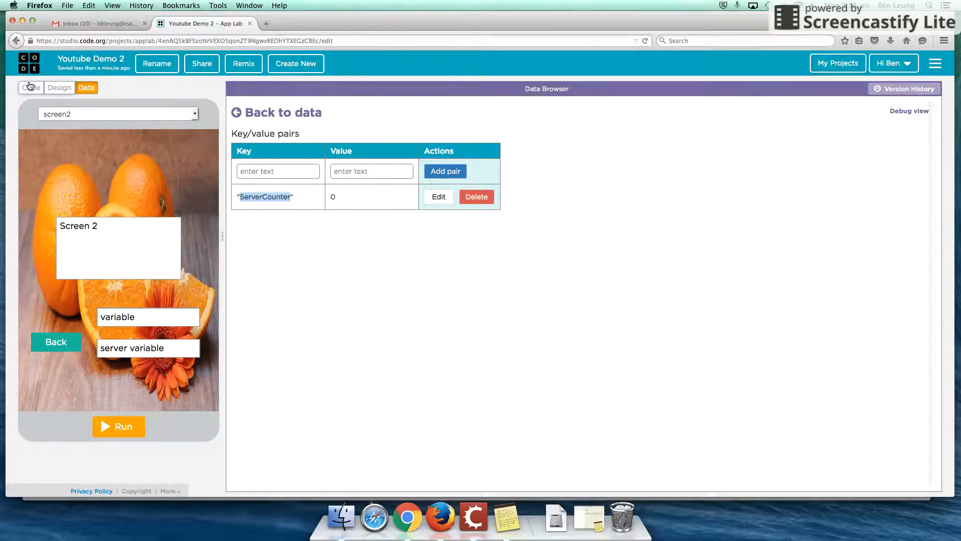
pyautogui.moveTo(327, 146)
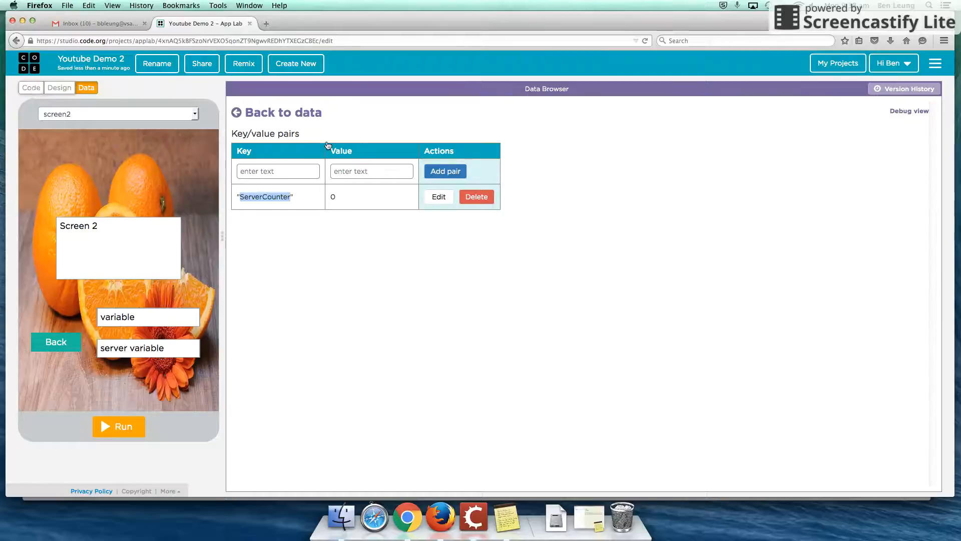
# Set the getKeyValue key to "ServerCounter" and compare it with the stored data
pyautogui.click(31, 88)
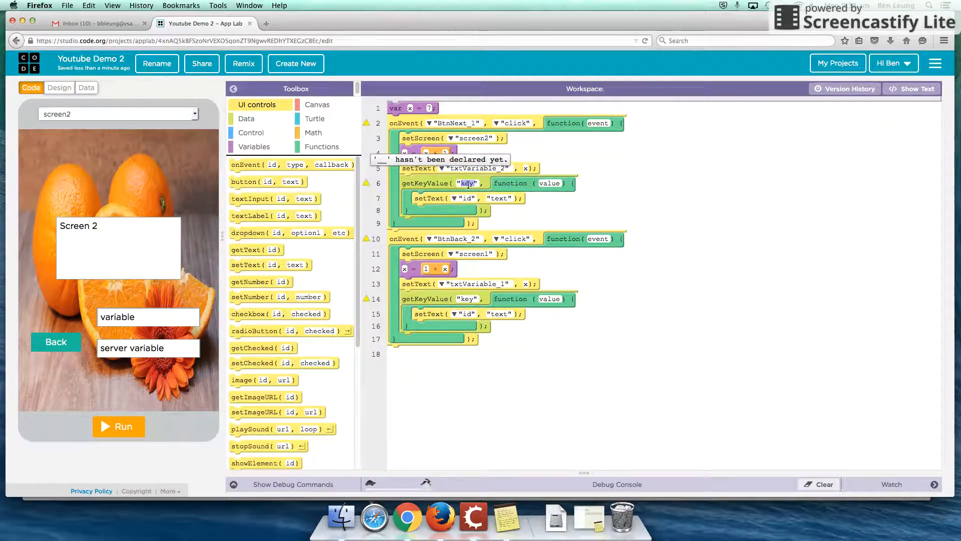
pyautogui.write('ServerCounter')
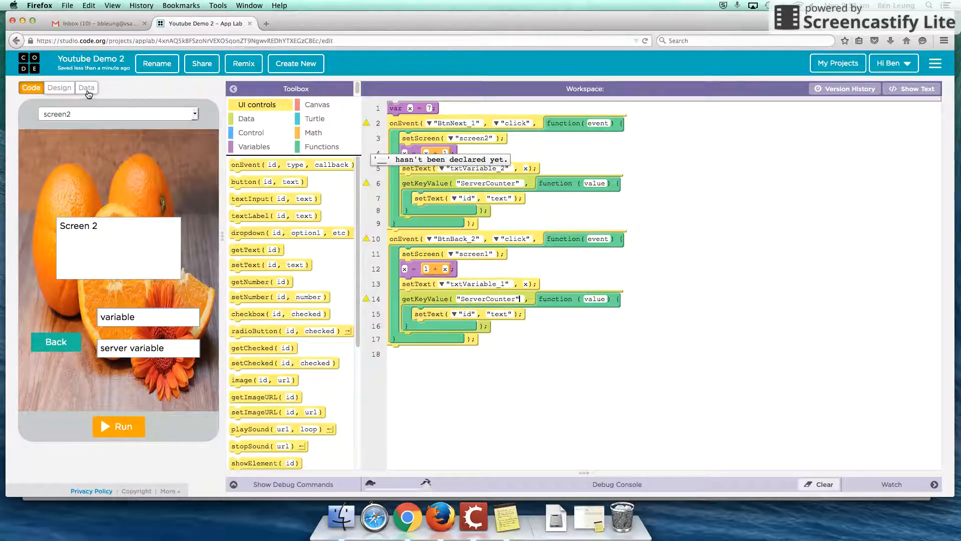
pyautogui.click(85, 88)
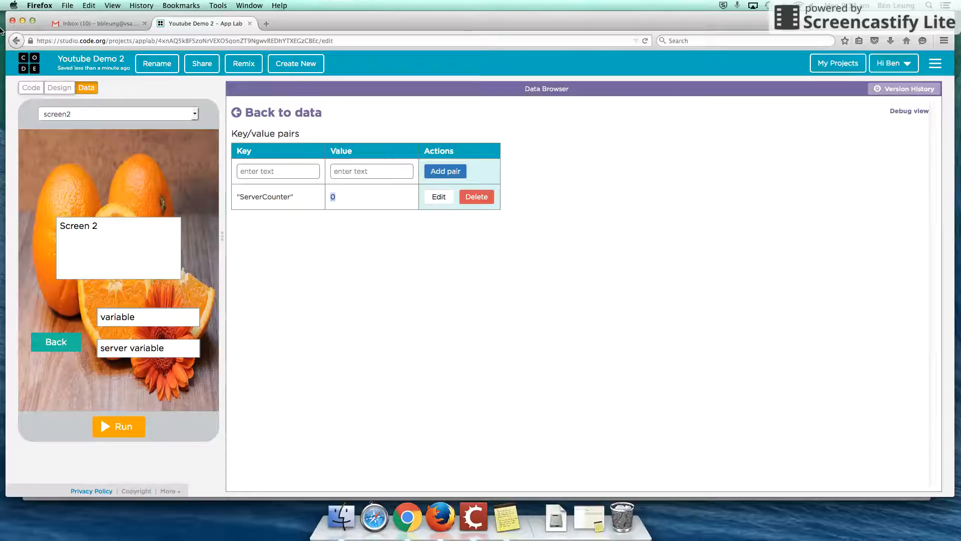
pyautogui.click(31, 87)
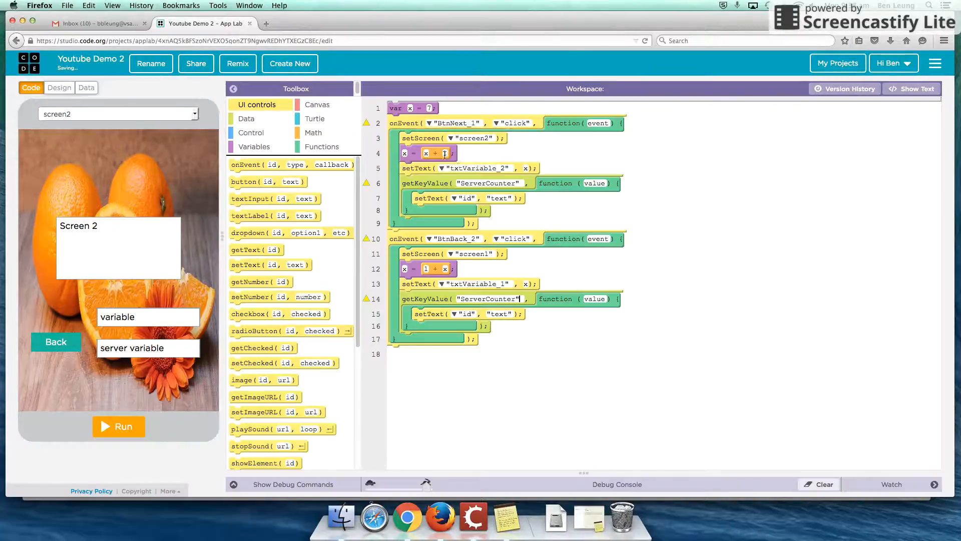
# Recheck the stored ServerCounter value and name the callback parameter value
pyautogui.click(85, 87)
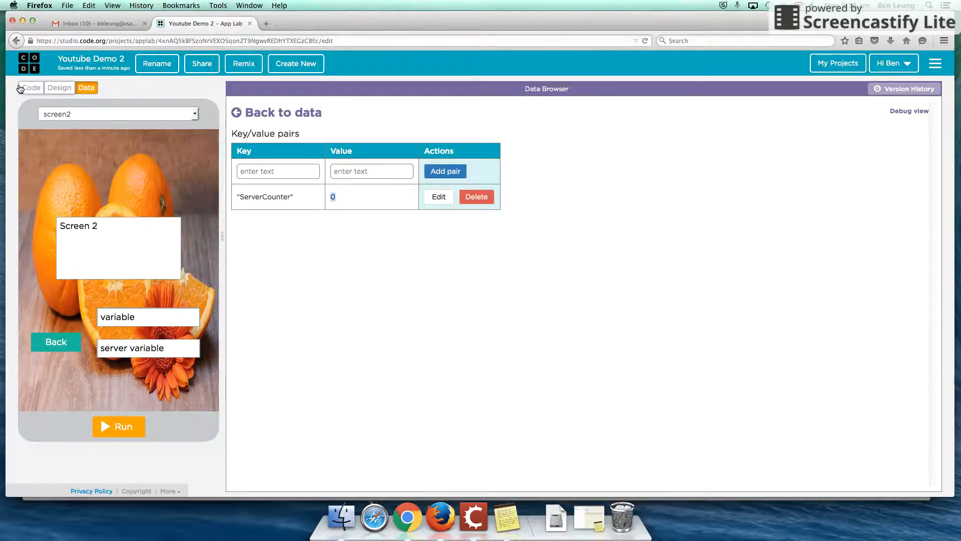
pyautogui.click(31, 87)
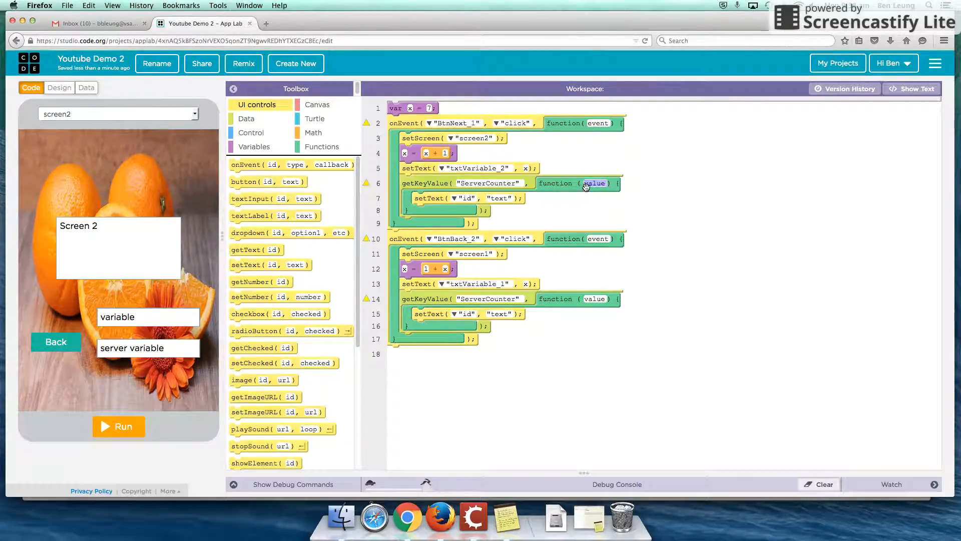
pyautogui.click(86, 88)
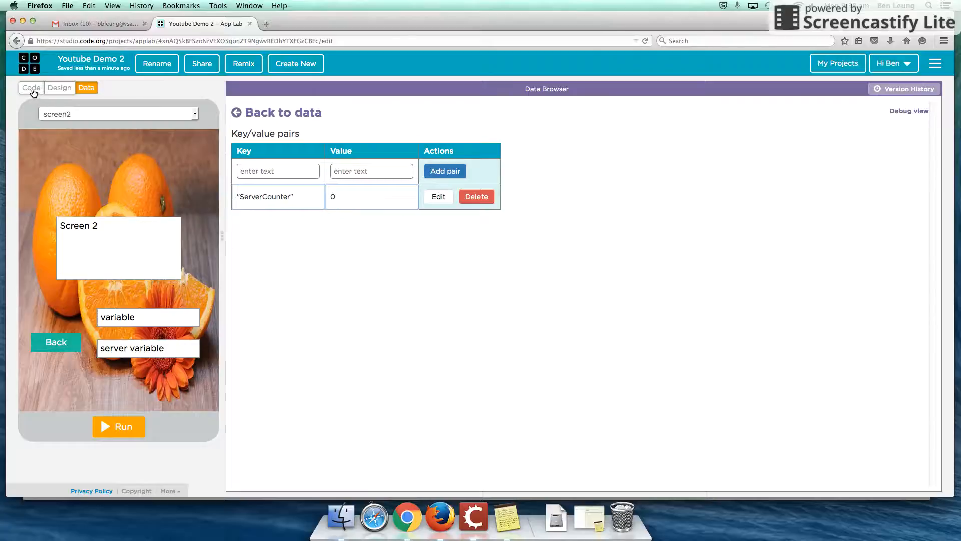
pyautogui.click(31, 87)
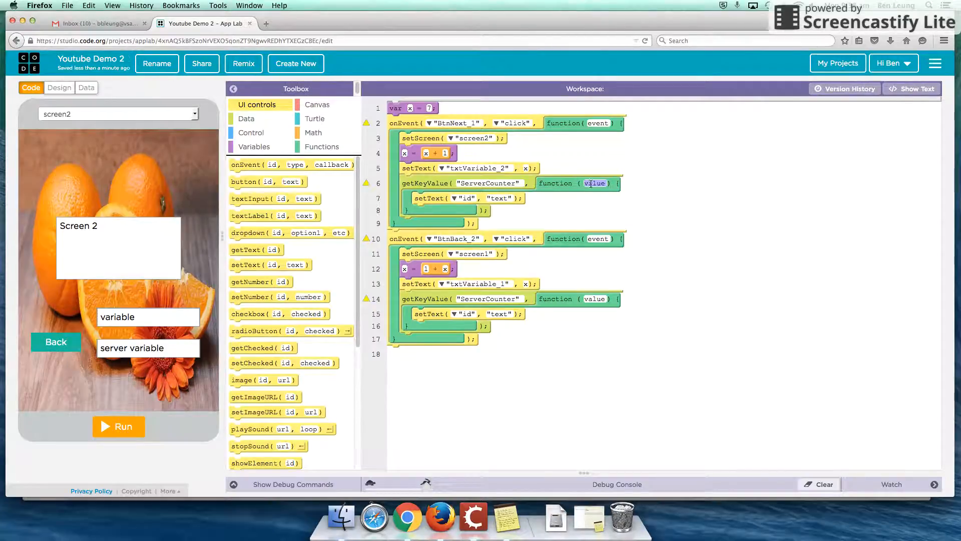
pyautogui.click(500, 199)
pyautogui.write('valu')
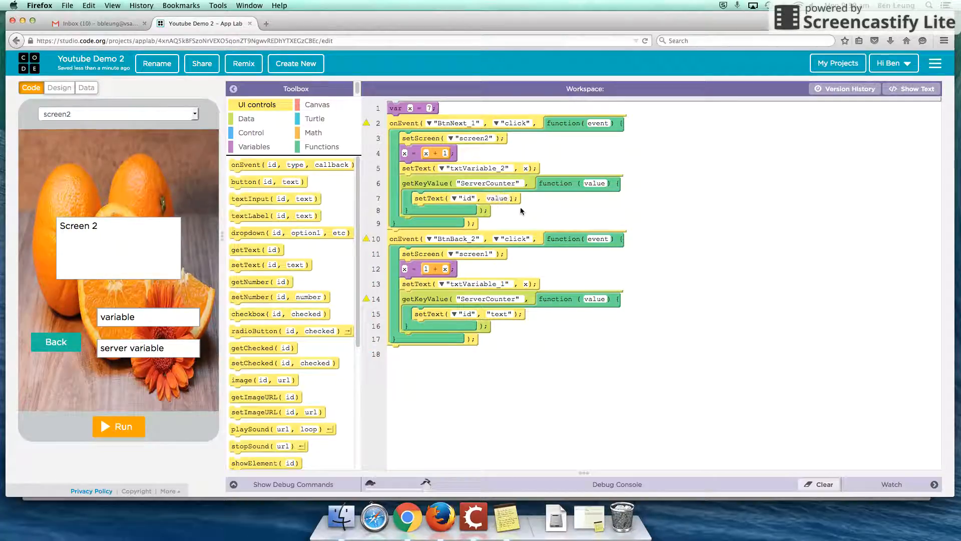
# Point setText at txtServerVariable_2 (Next) and txtServerVariable_1 (Back) showing value, then run
pyautogui.click(455, 198)
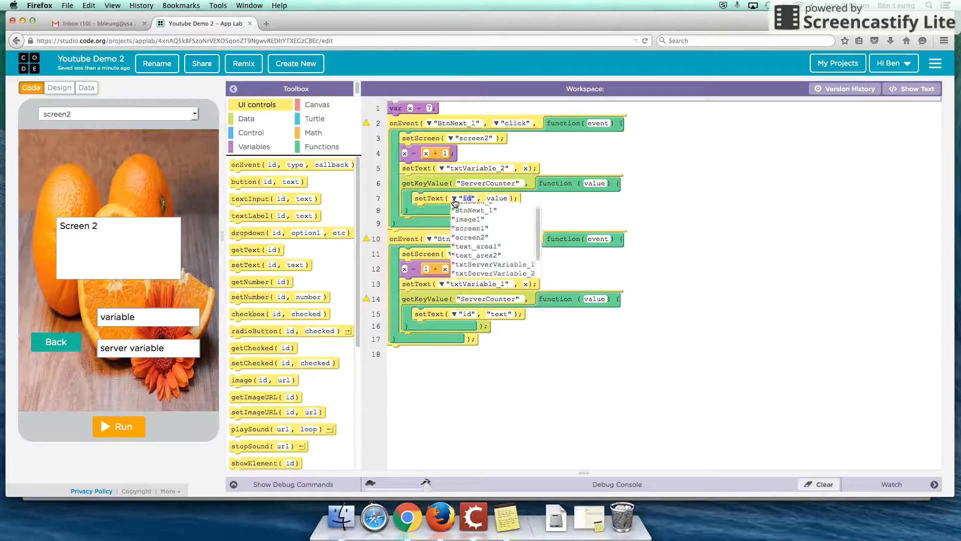
pyautogui.moveTo(499, 246)
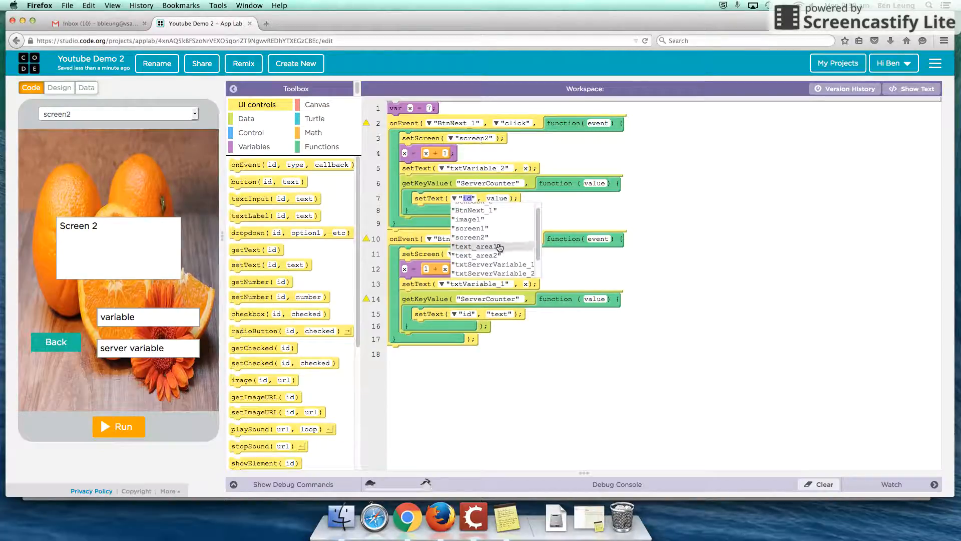
pyautogui.click(494, 273)
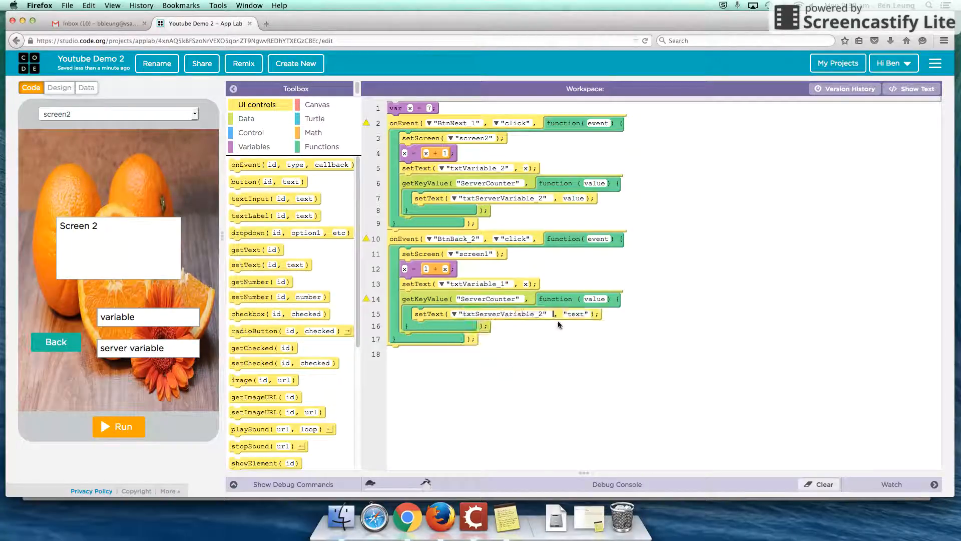
pyautogui.click(453, 314)
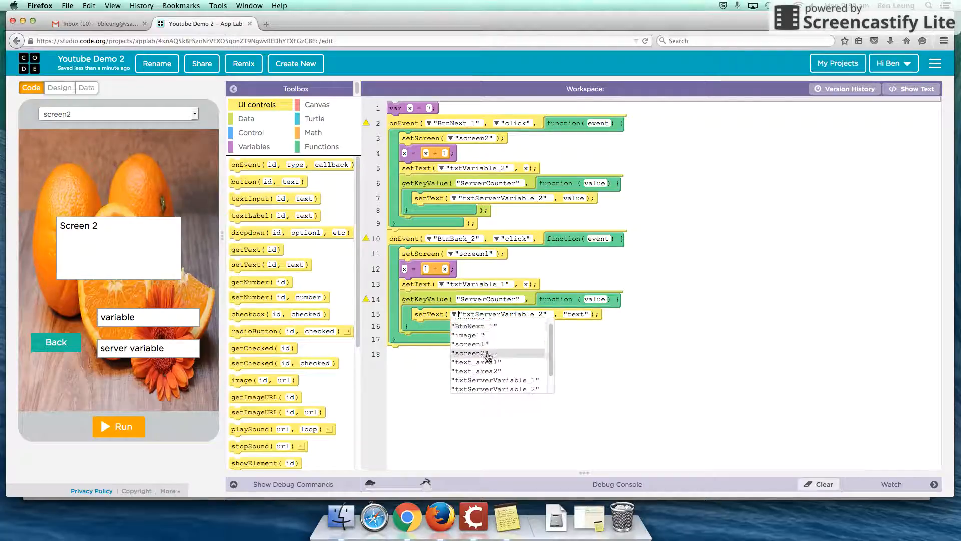
pyautogui.click(494, 380)
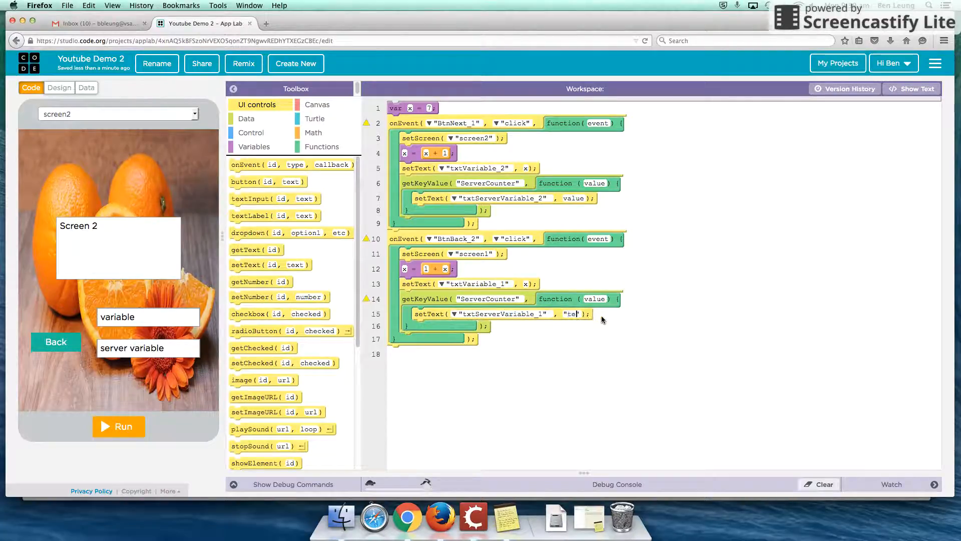
pyautogui.write('value')
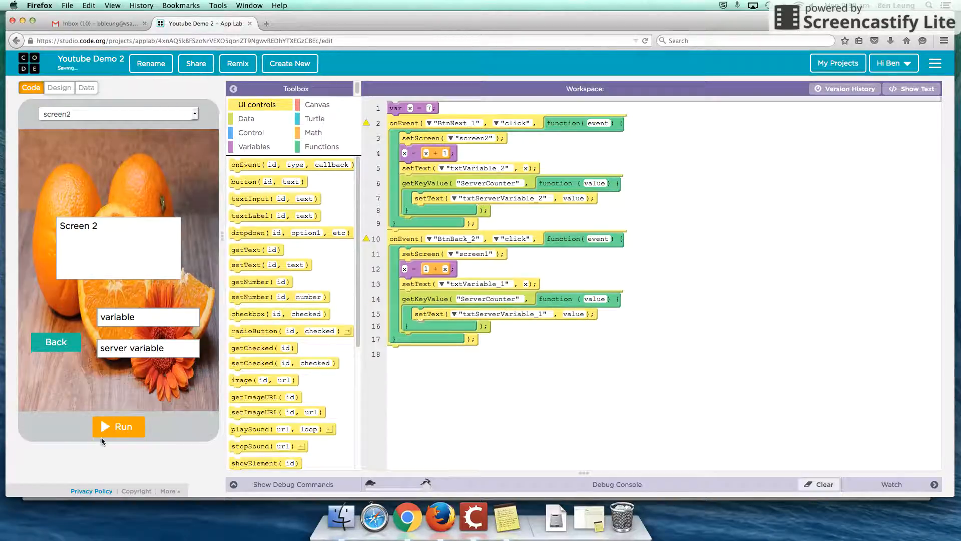
pyautogui.click(118, 426)
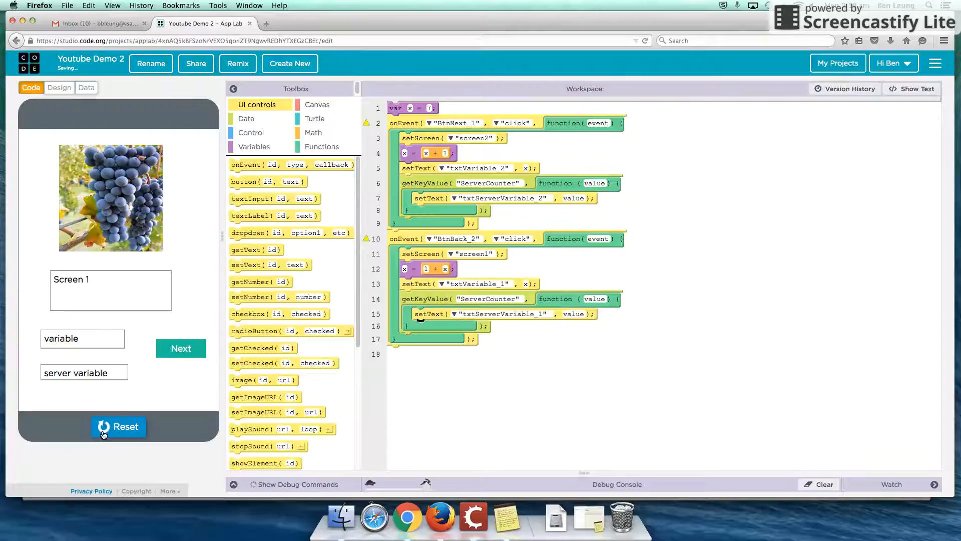
# Move through the running app to Screen 2, where variable shows 10 and server variable 0
pyautogui.click(181, 348)
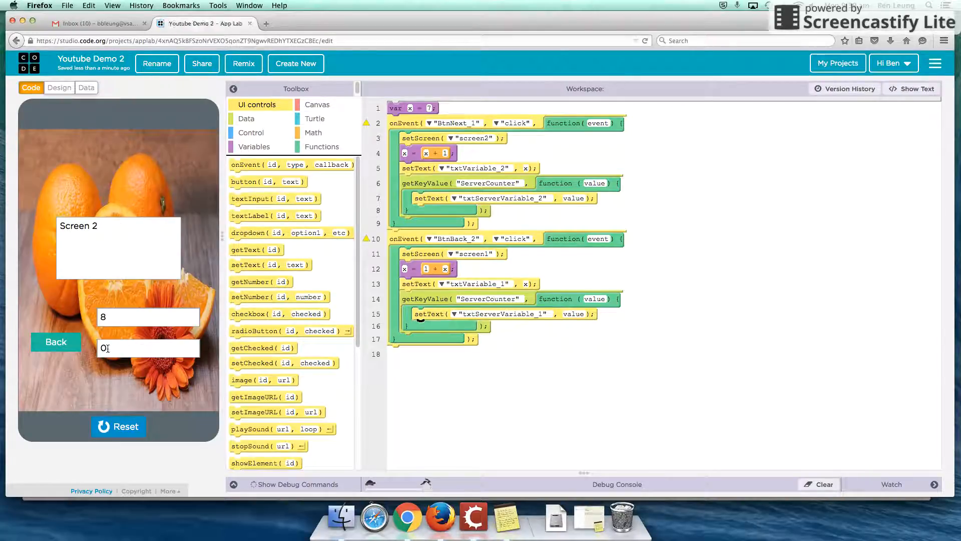
pyautogui.click(55, 341)
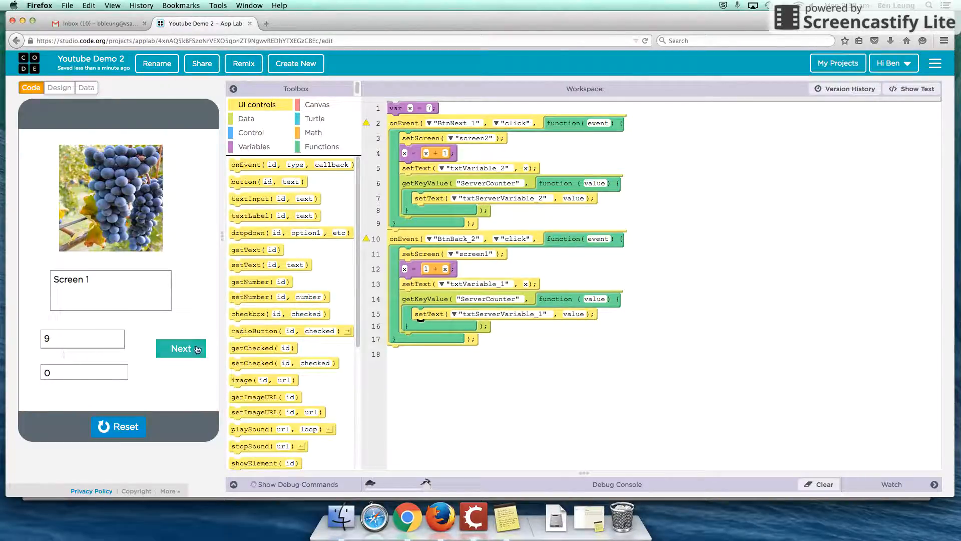
pyautogui.click(181, 348)
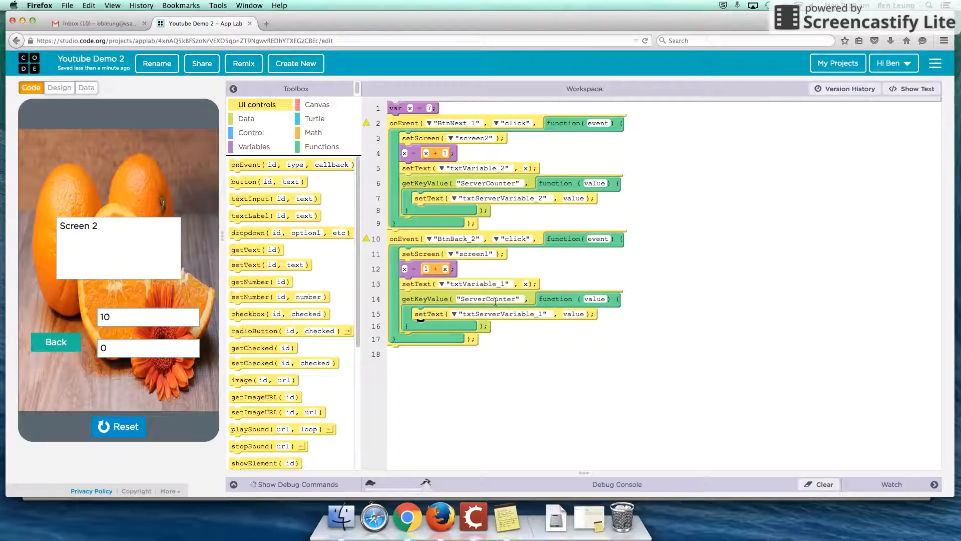
pyautogui.moveTo(491, 263)
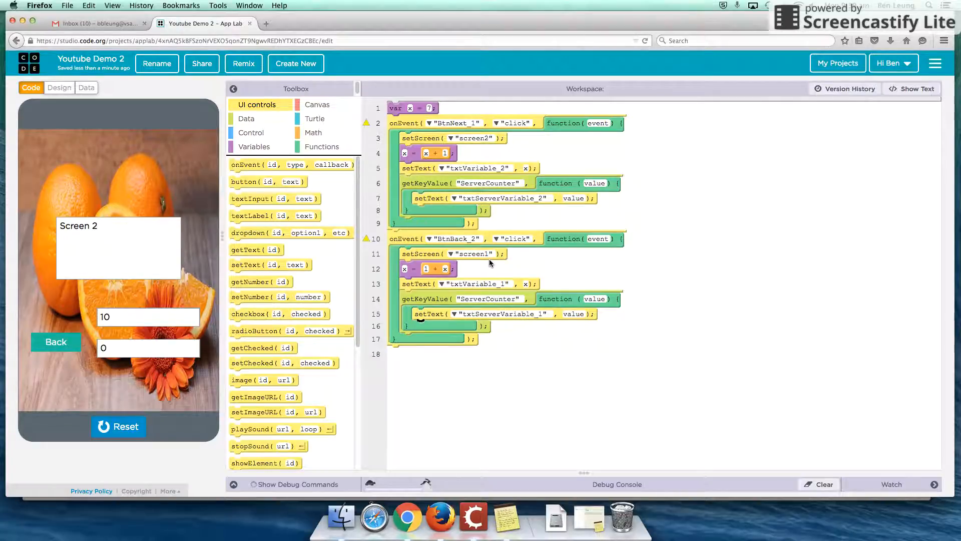
pyautogui.click(246, 118)
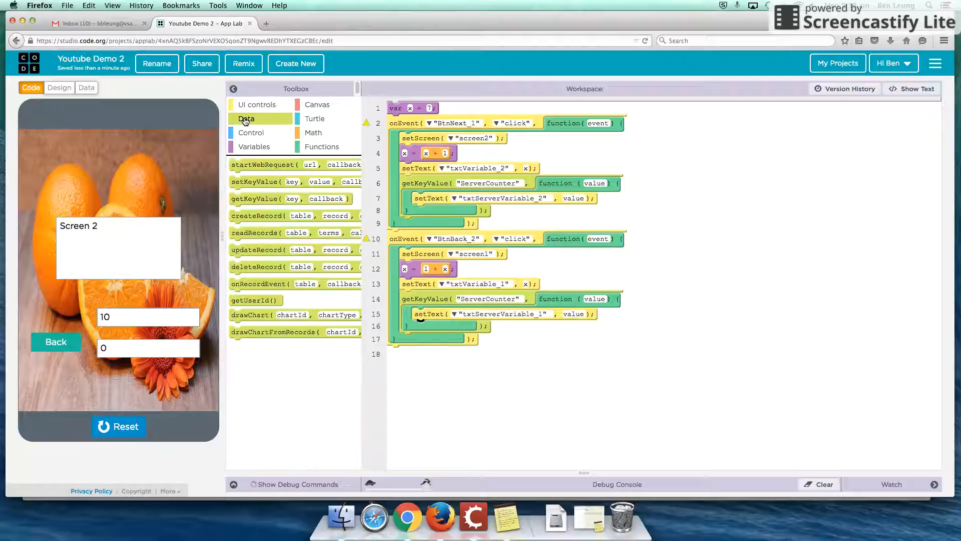
pyautogui.moveTo(288, 199)
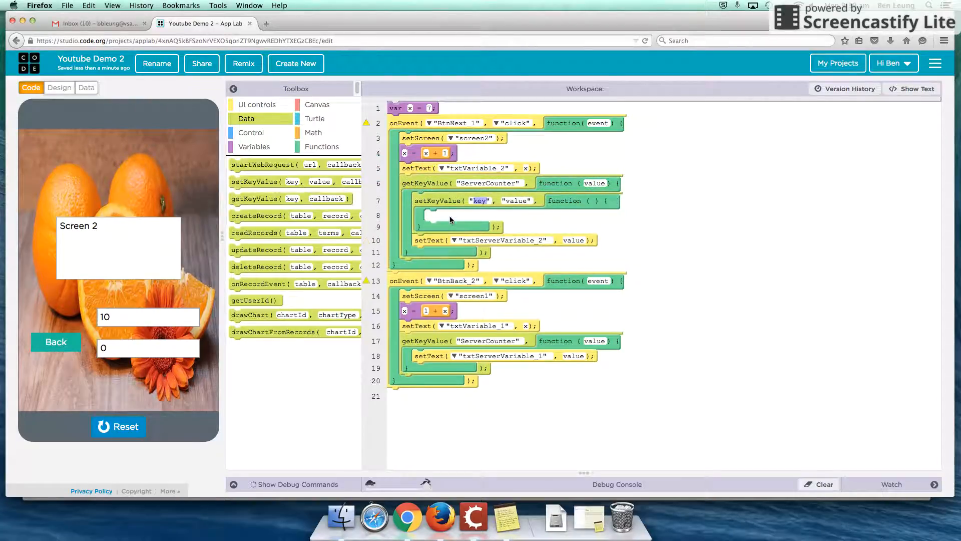
pyautogui.moveTo(414, 182)
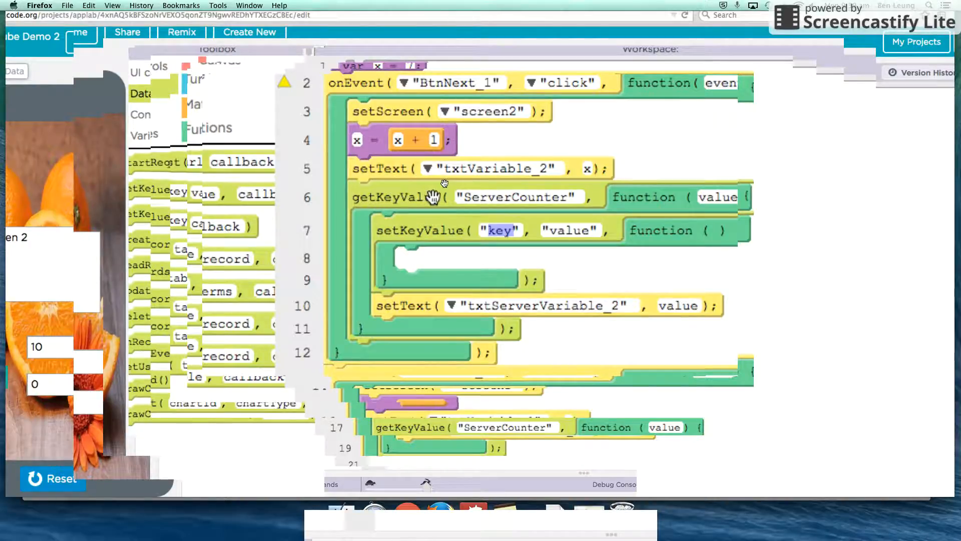
pyautogui.moveTo(435, 140)
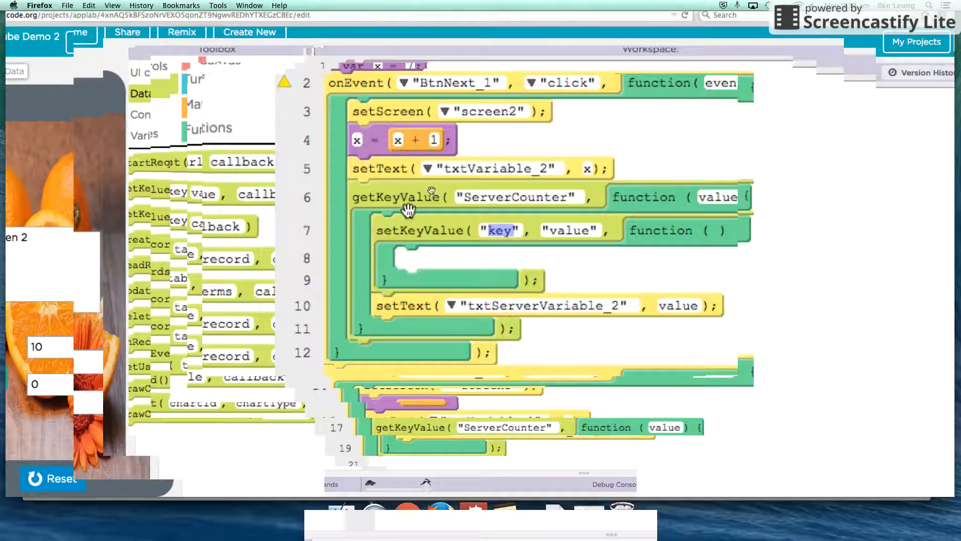
pyautogui.moveTo(447, 232)
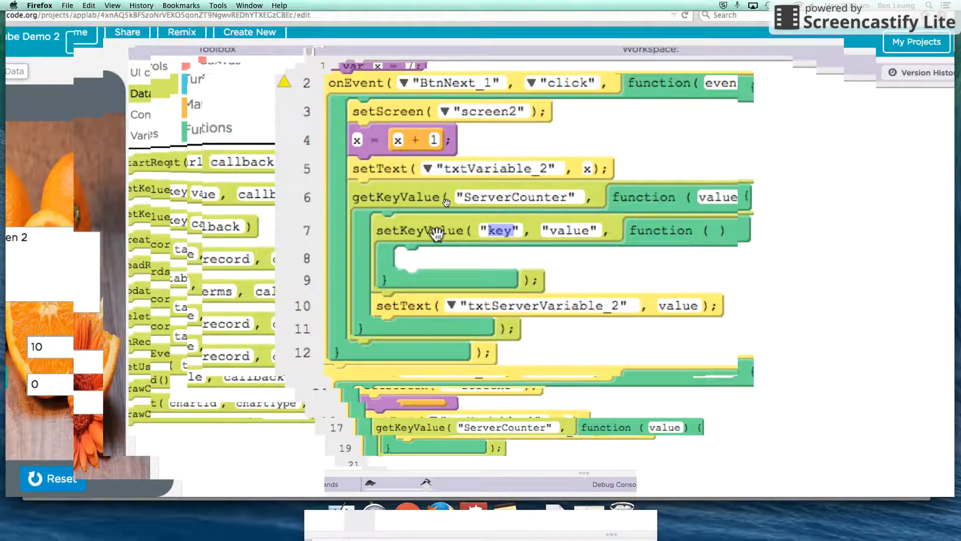
pyautogui.moveTo(420, 199)
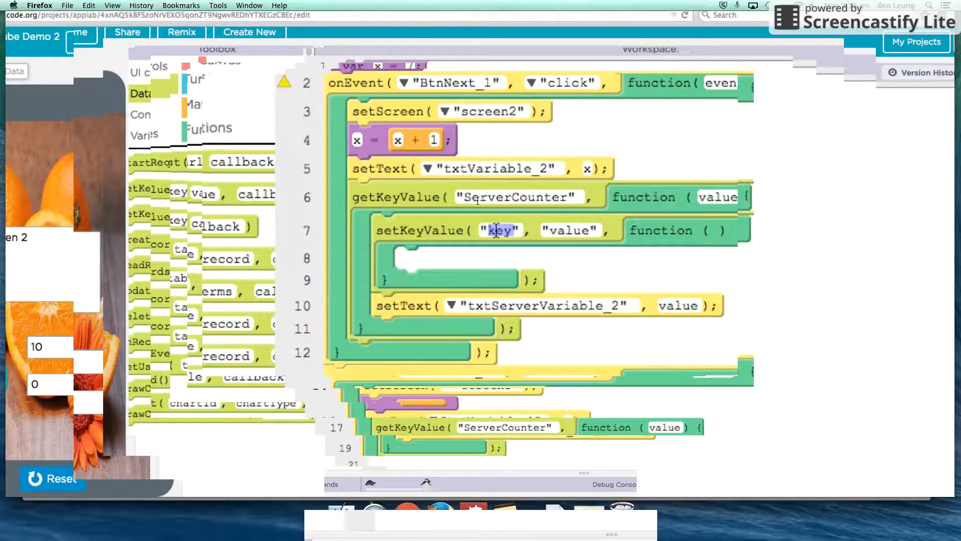
pyautogui.moveTo(535, 238)
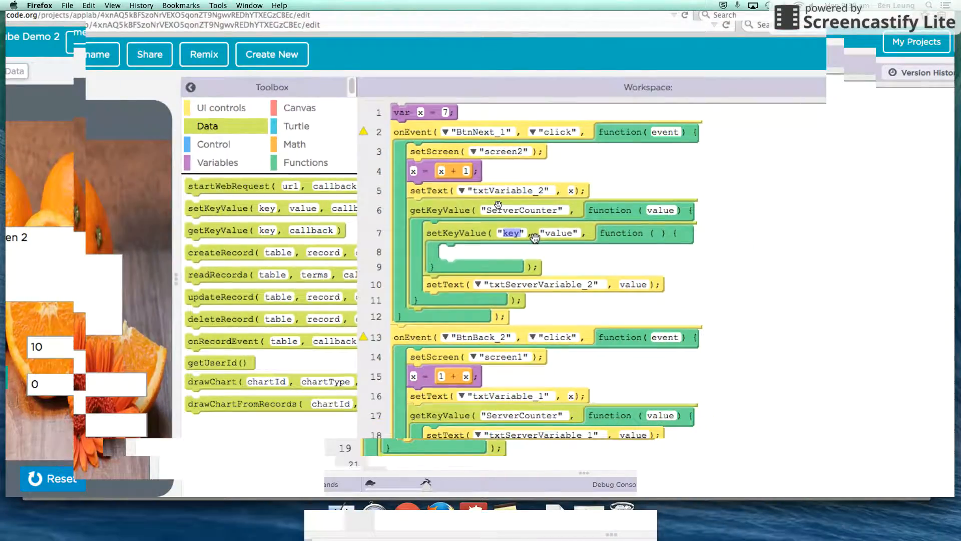
# Set the nested setKeyValue key to "ServerCounter" so it saves value + 1
pyautogui.write('ServerCounter')
pyautogui.click(560, 233)
pyautogui.write('+1')
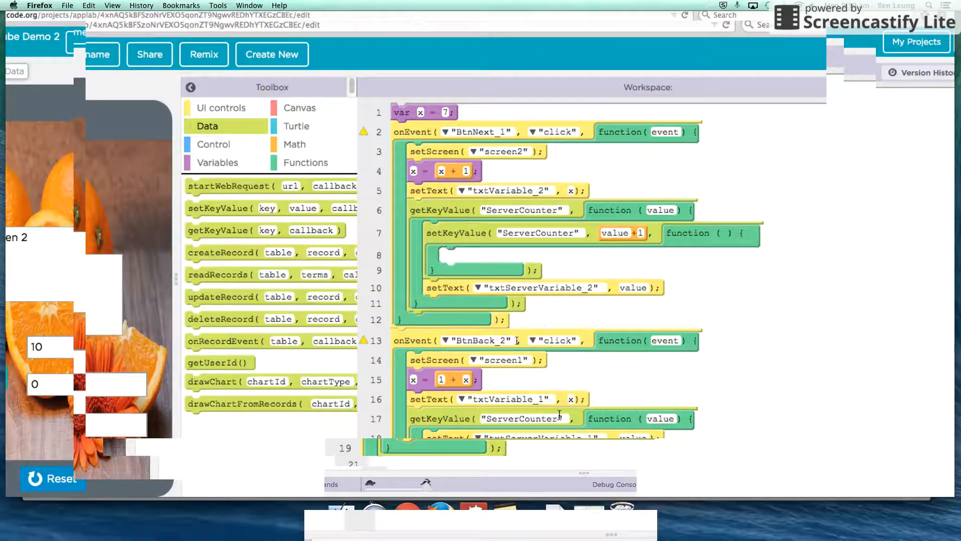
pyautogui.moveTo(218, 230)
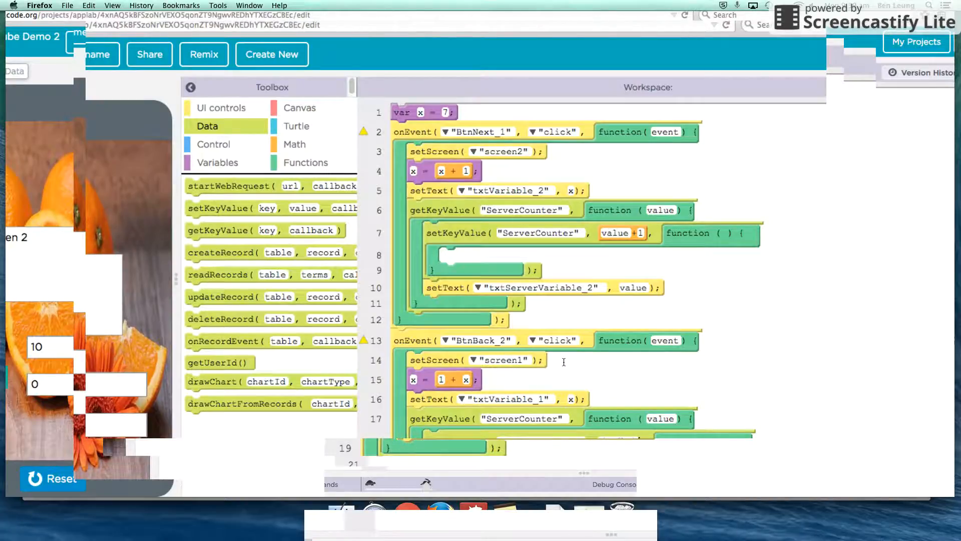
pyautogui.moveTo(562, 361)
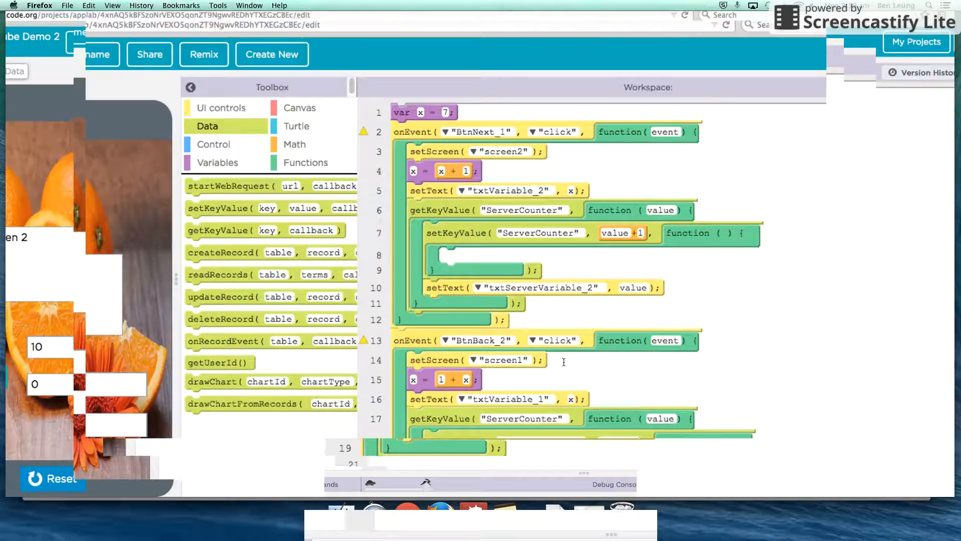
pyautogui.moveTo(704, 420)
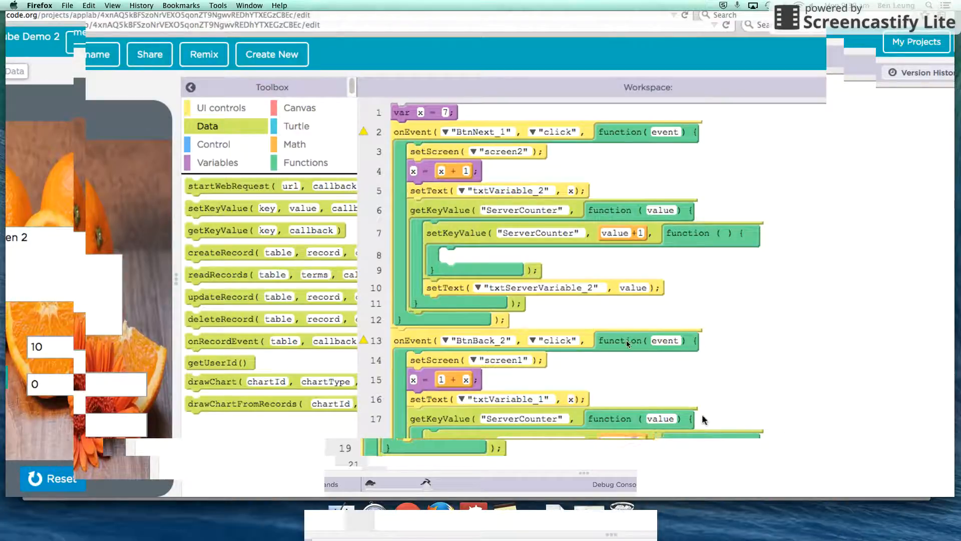
pyautogui.moveTo(522, 382)
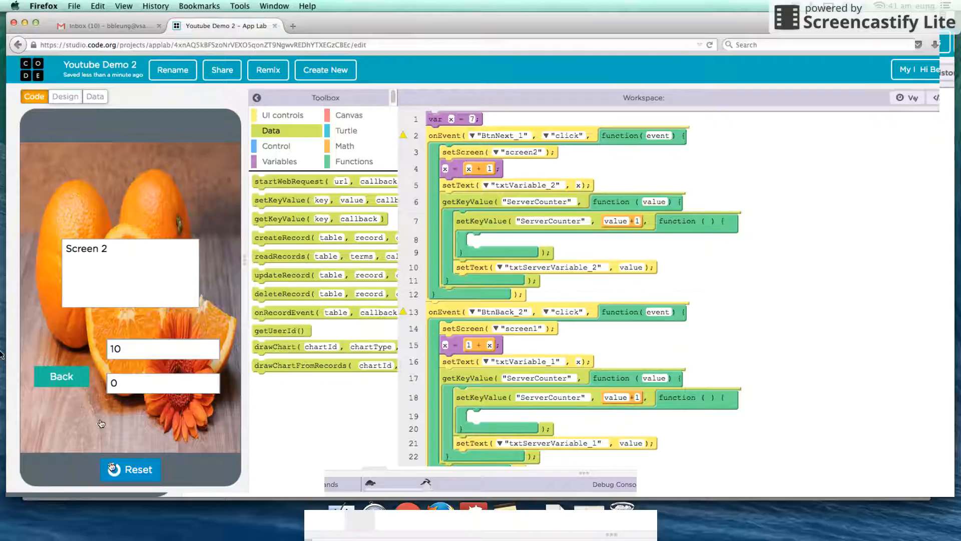
# Reset and rerun the app, then switch between screens to increment both counters
pyautogui.click(129, 469)
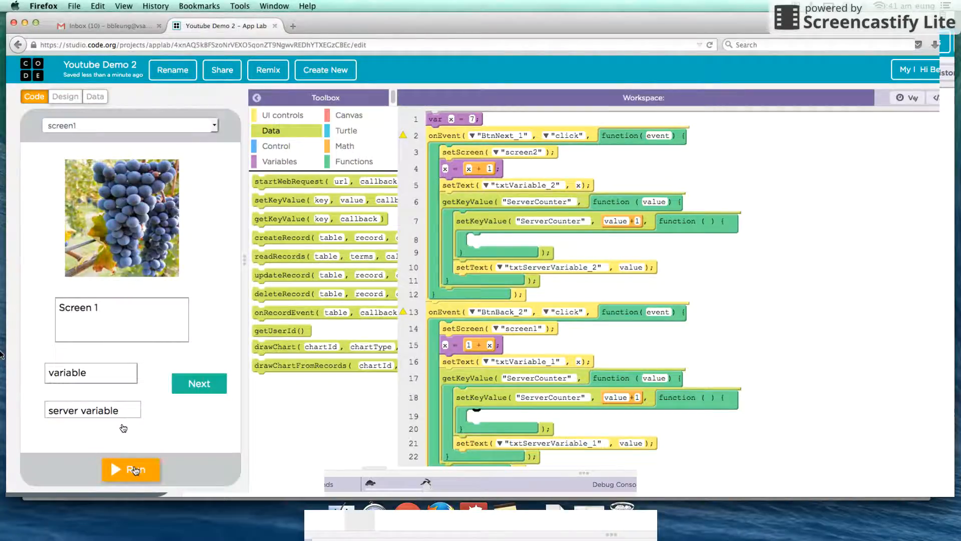
pyautogui.click(130, 469)
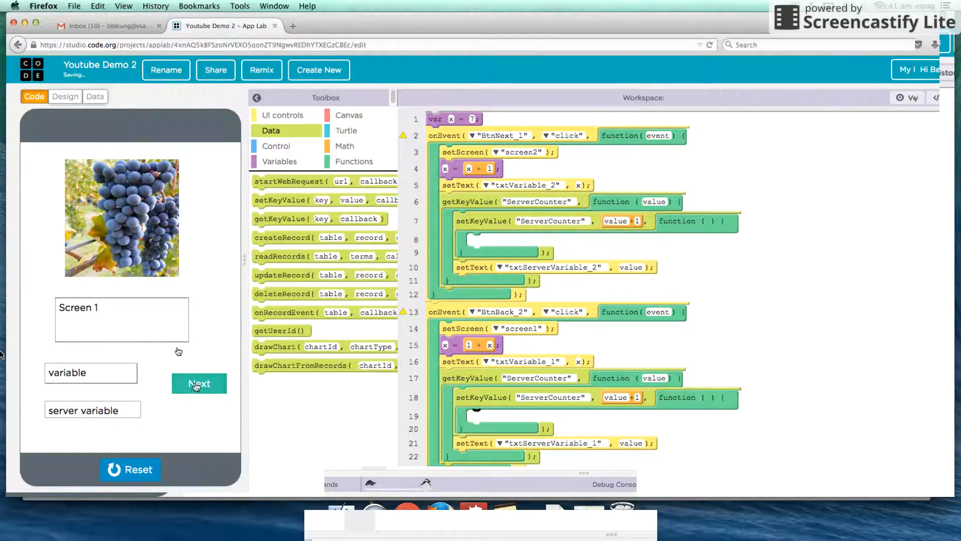
pyautogui.click(199, 383)
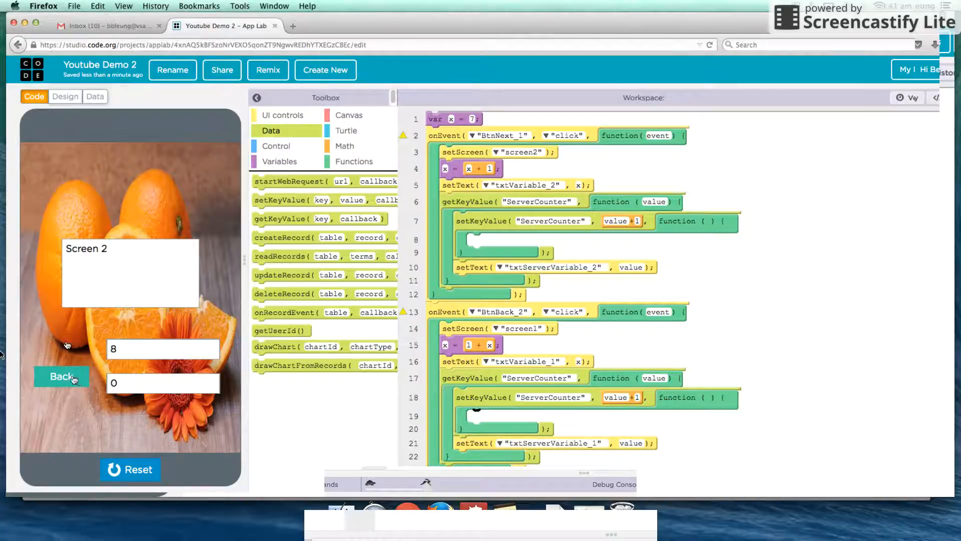
pyautogui.click(61, 376)
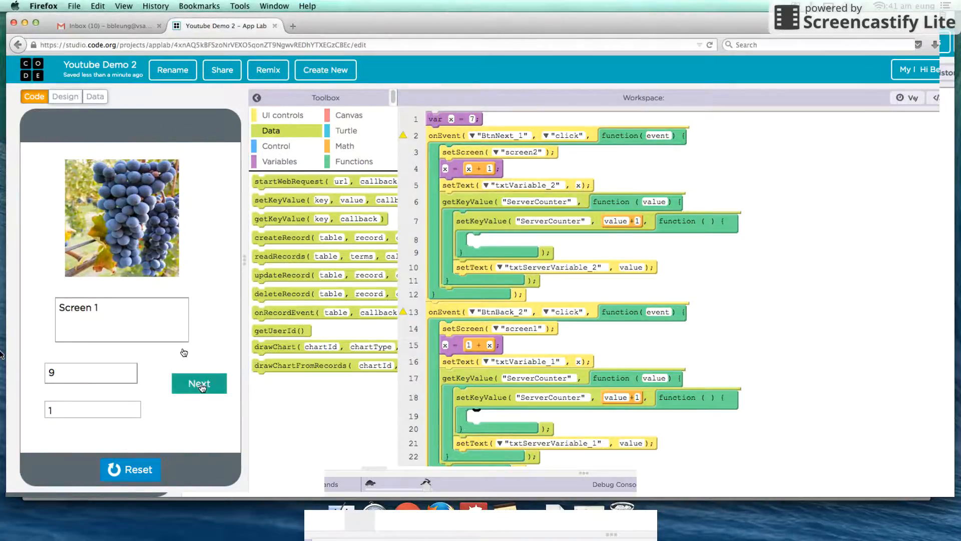
pyautogui.click(199, 383)
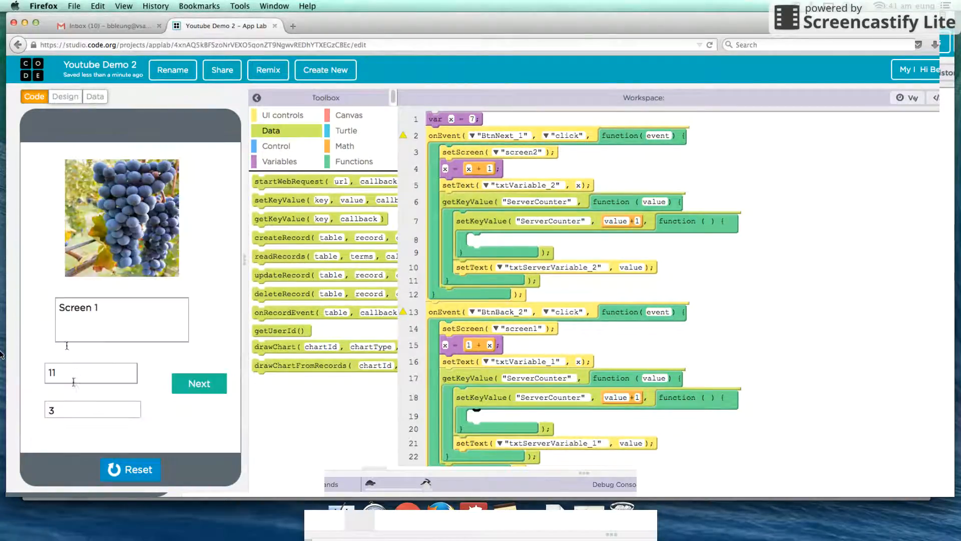
# Restart the app and switch screens until Screen 2 shows local 10 and server 7
pyautogui.click(198, 383)
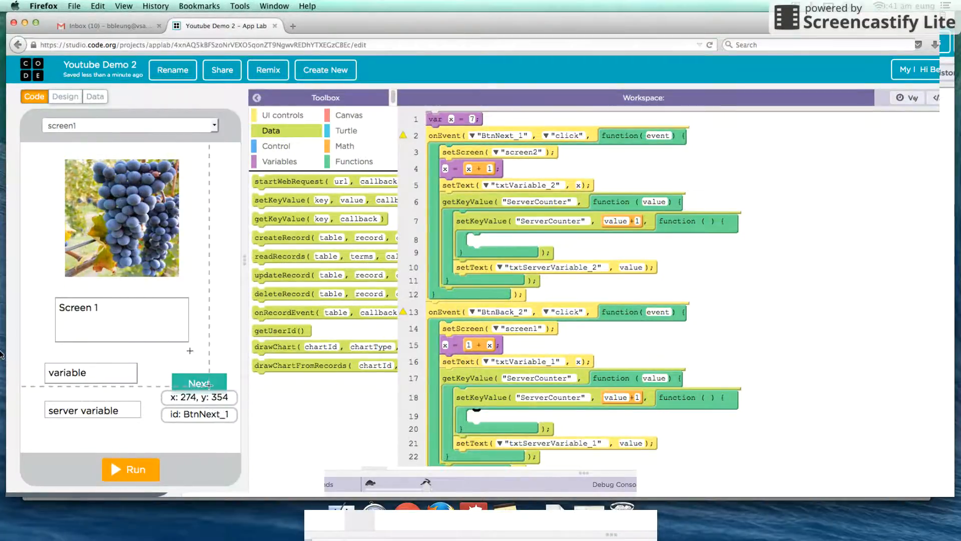
pyautogui.click(130, 470)
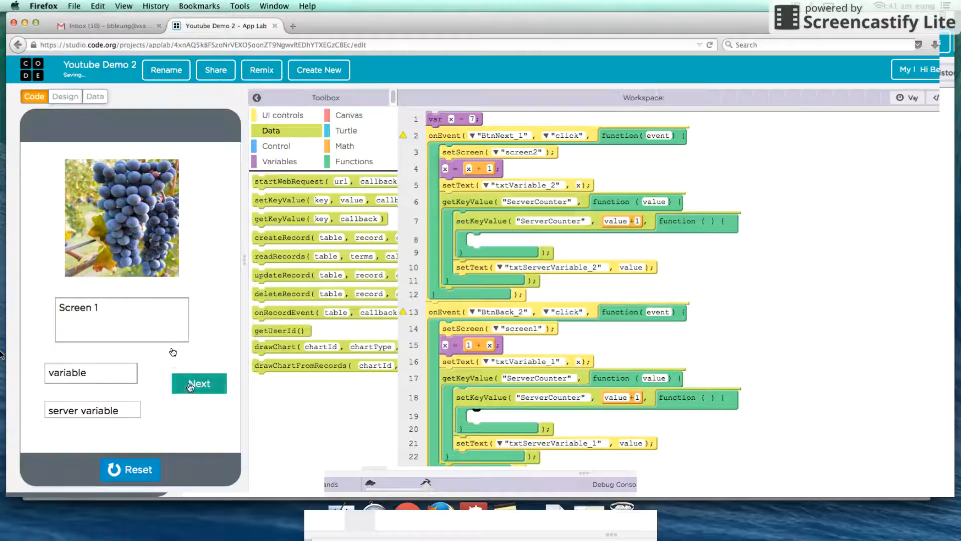
pyautogui.click(198, 383)
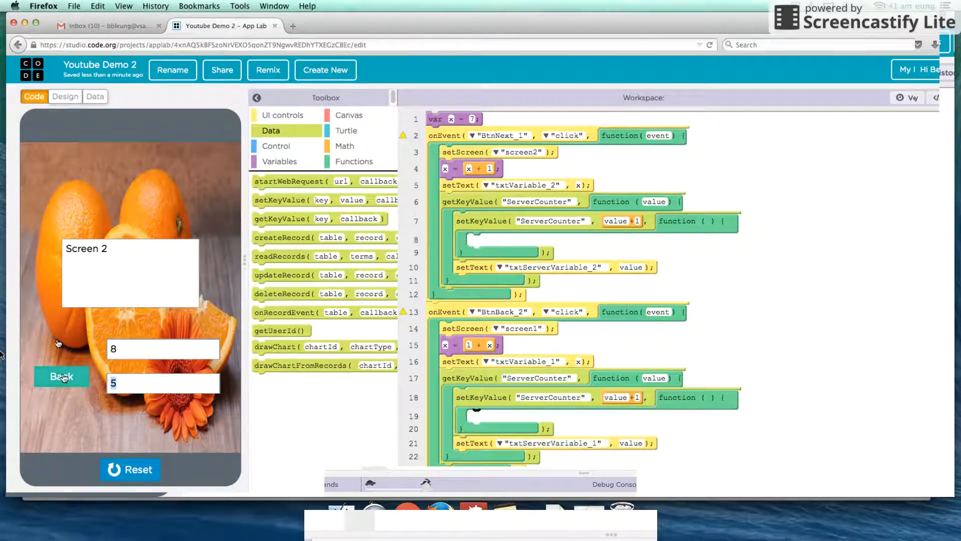
pyautogui.click(61, 375)
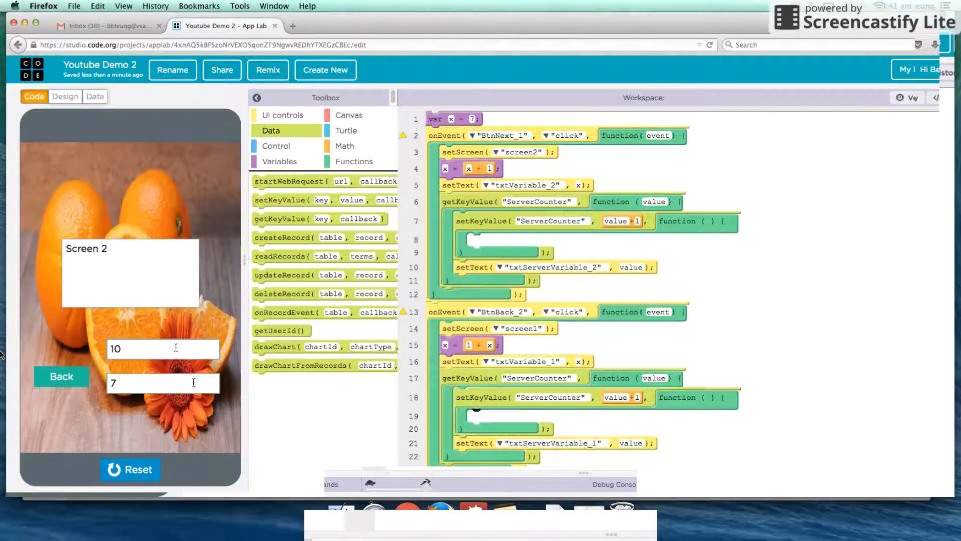
pyautogui.click(61, 376)
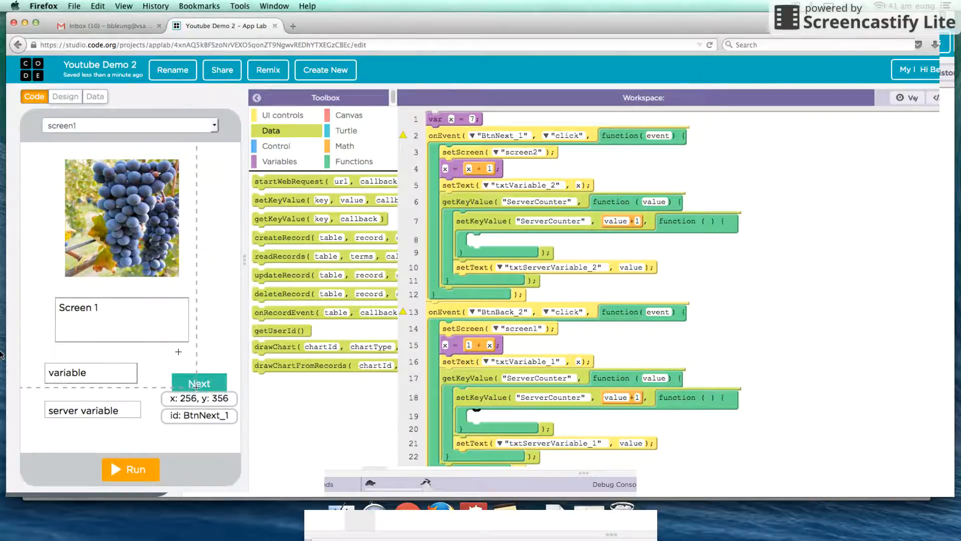
# Rerun the app and toggle Next and Back several times to raise both counters
pyautogui.click(130, 469)
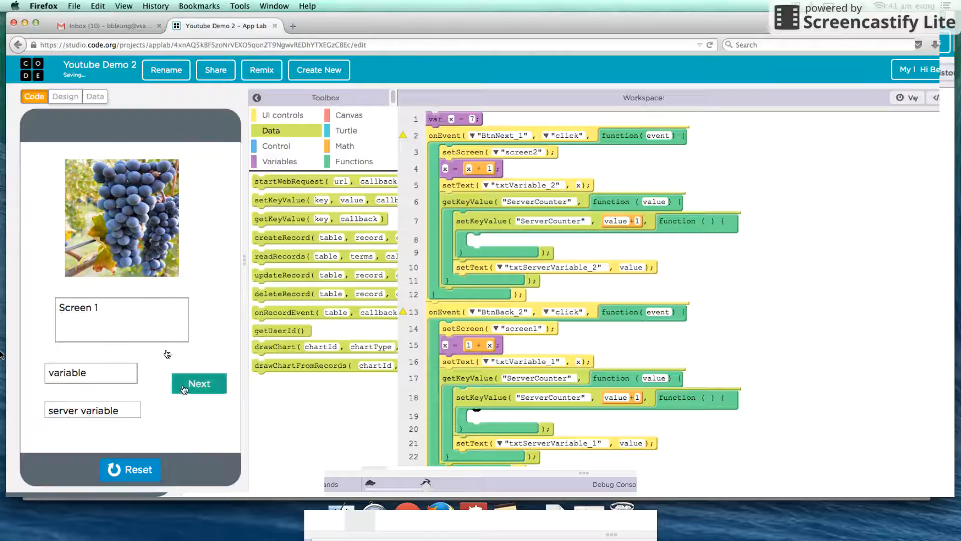
pyautogui.click(198, 383)
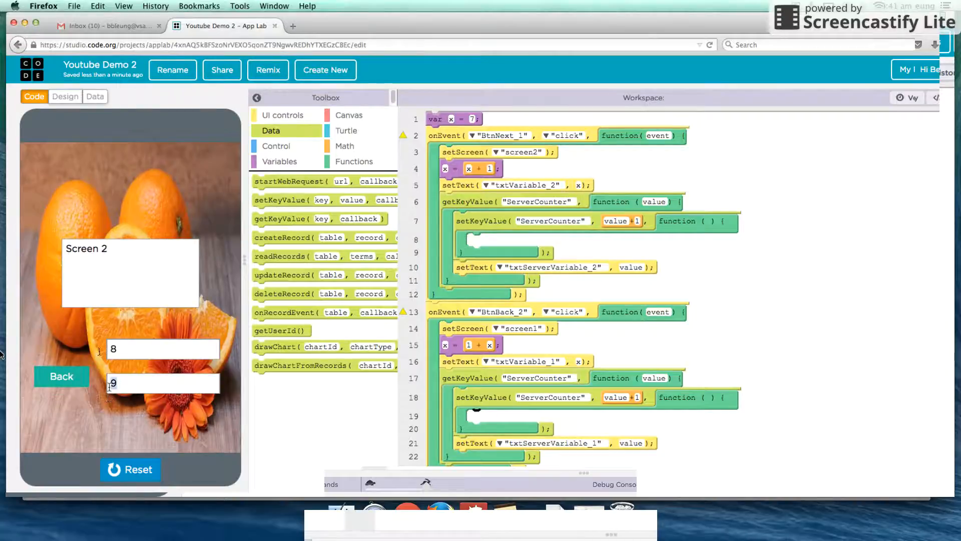
pyautogui.click(61, 376)
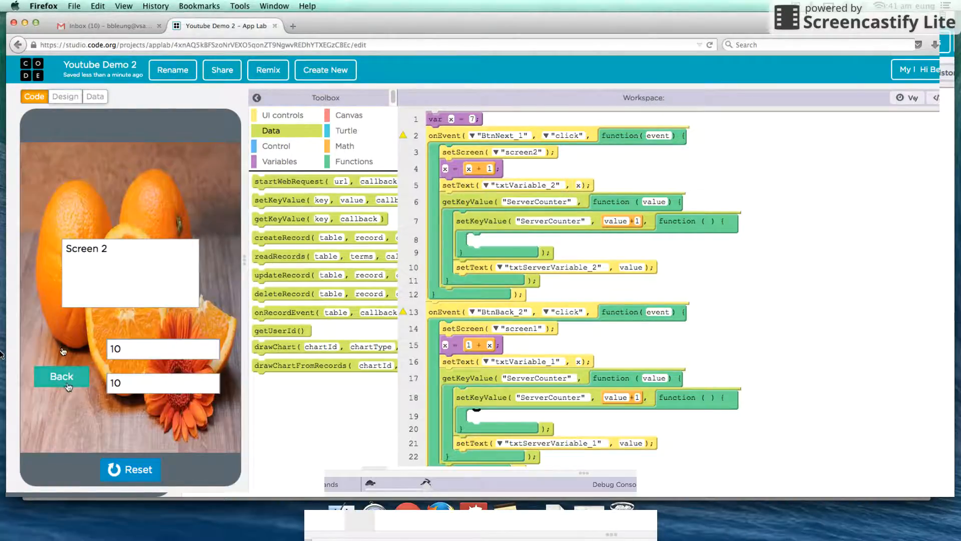
pyautogui.click(60, 376)
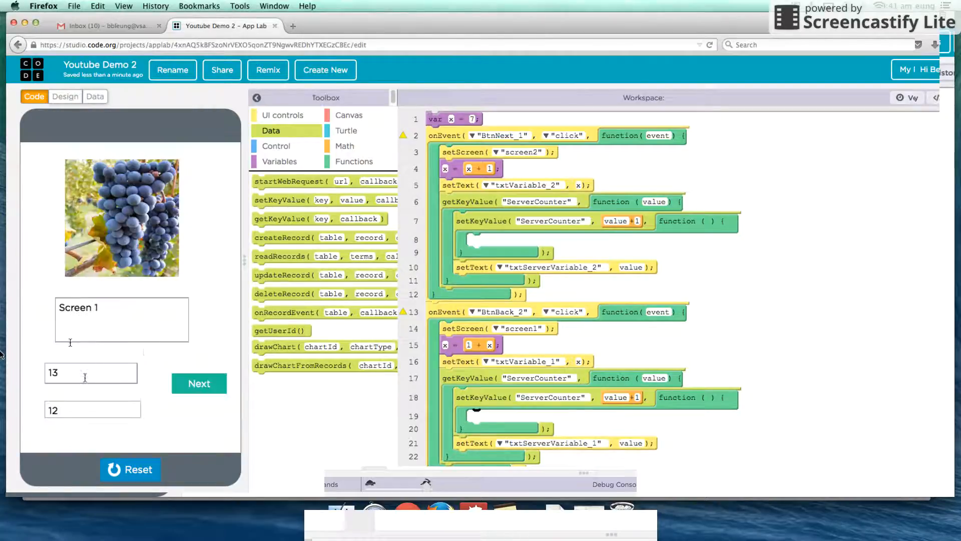
pyautogui.click(199, 383)
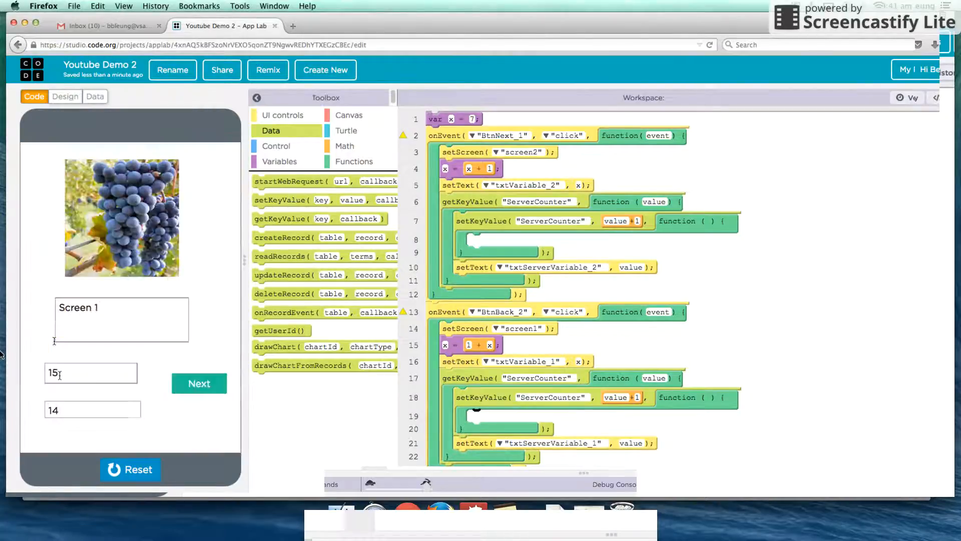
pyautogui.click(199, 383)
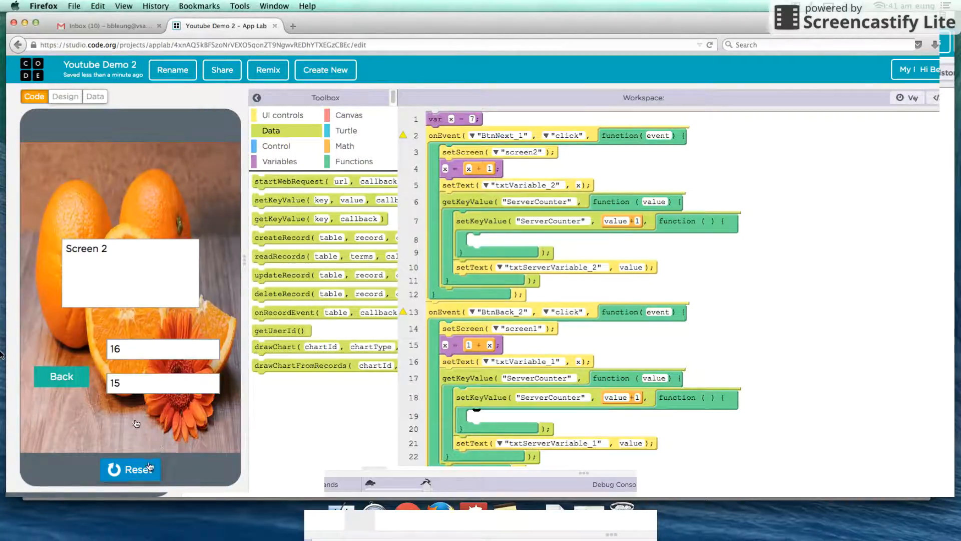
# Switch screens again and restart, leaving local counter 9 and server counter 22
pyautogui.click(61, 377)
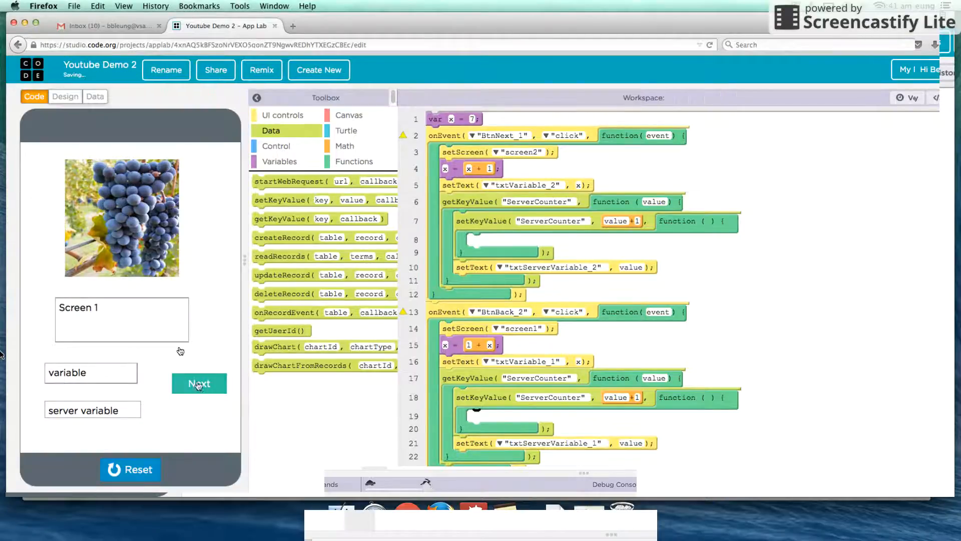
pyautogui.click(198, 383)
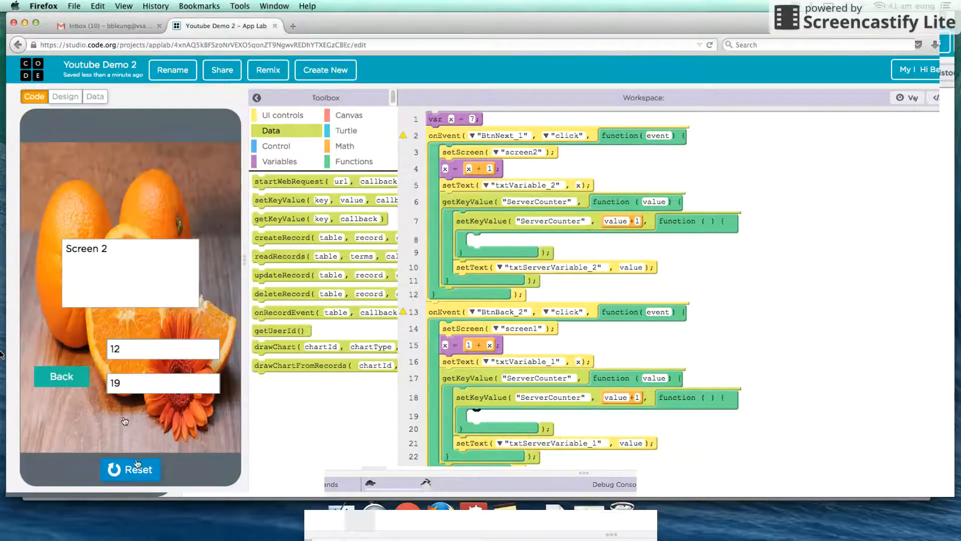
pyautogui.click(61, 376)
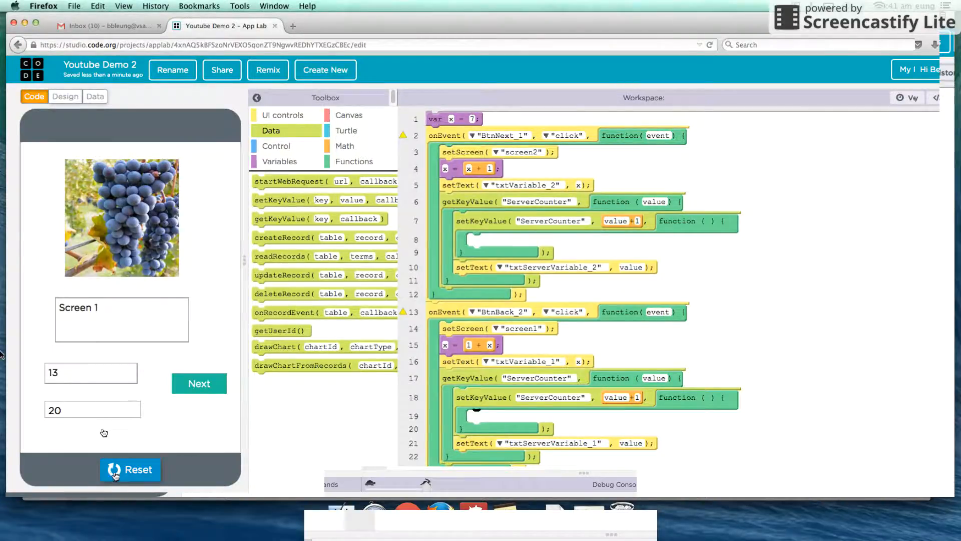
pyautogui.click(129, 469)
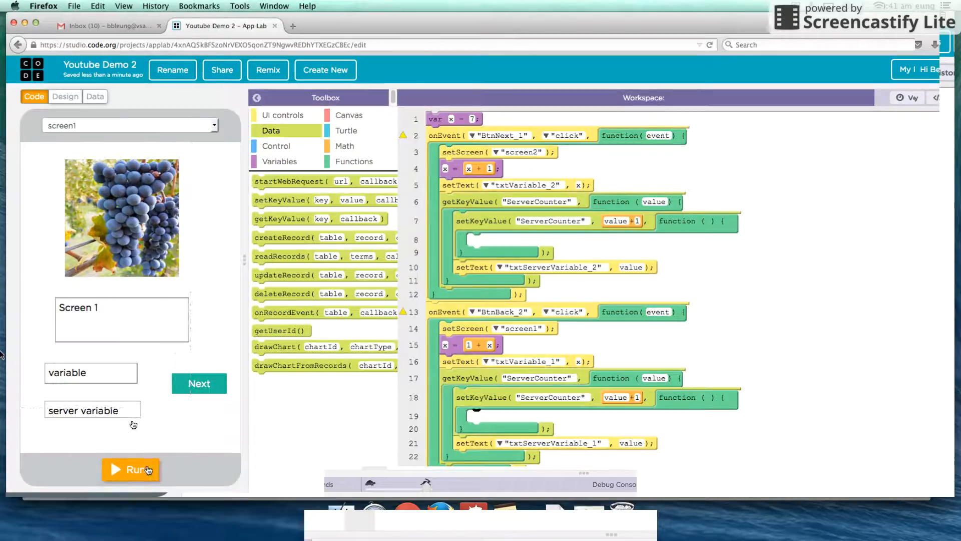
pyautogui.click(130, 469)
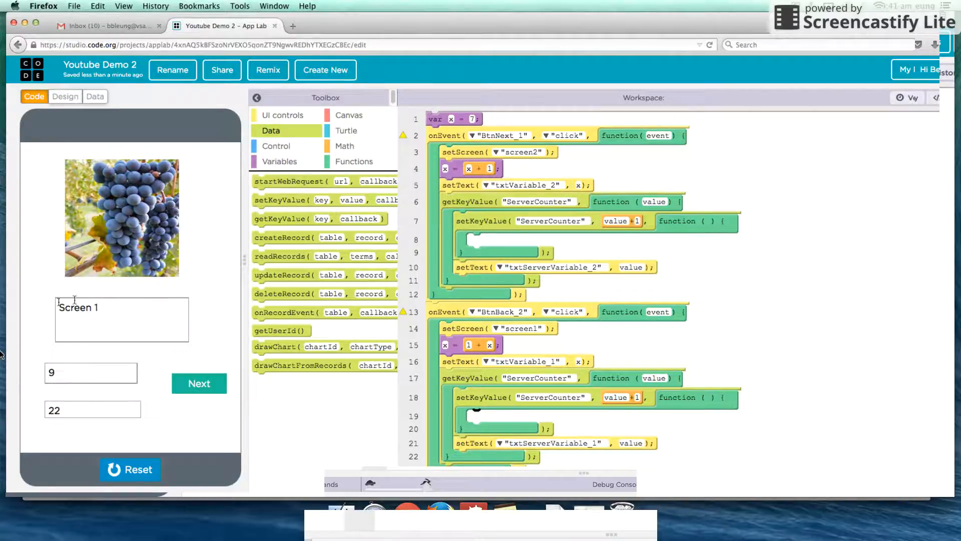
# Watch ServerCounter in the Data browser rise from 23 to 25 while switching screens and restarting
pyautogui.click(94, 96)
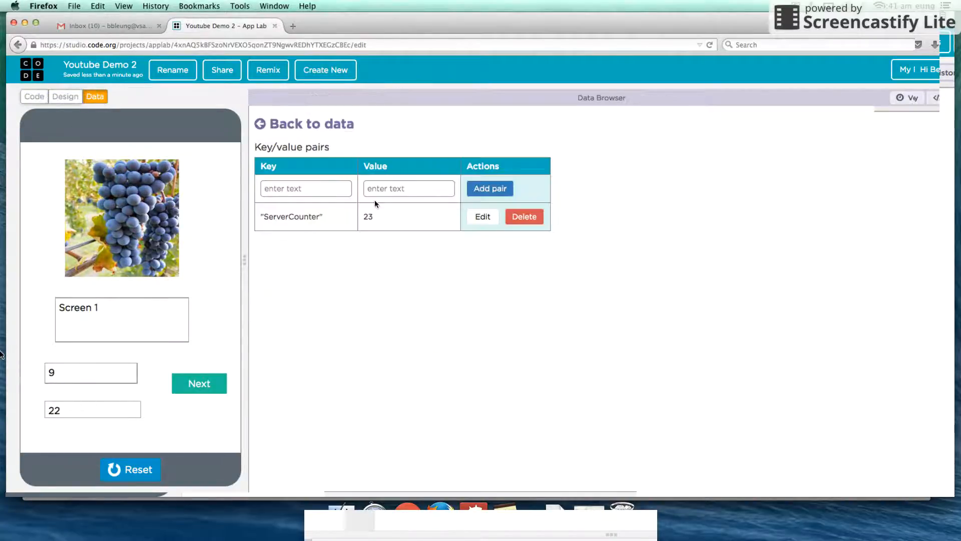
pyautogui.doubleClick(367, 216)
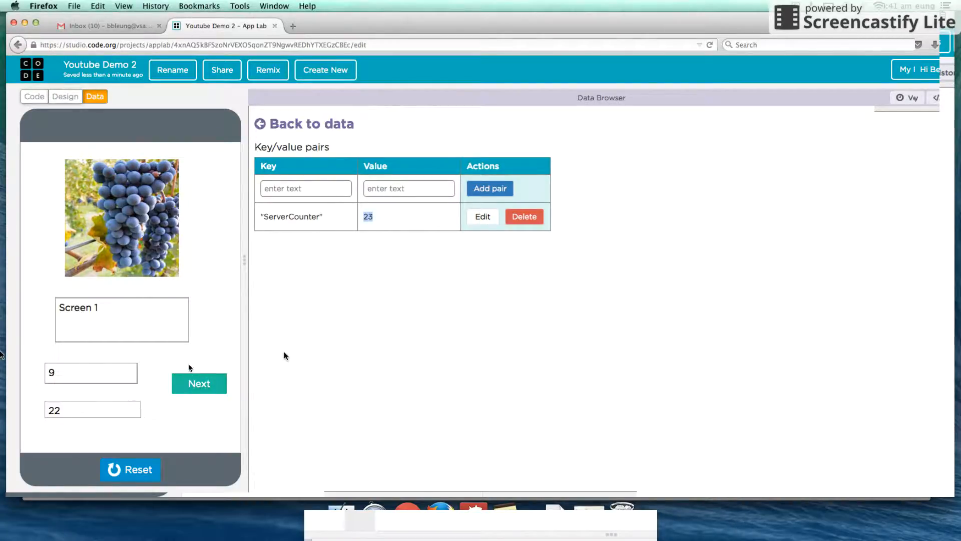
pyautogui.click(199, 383)
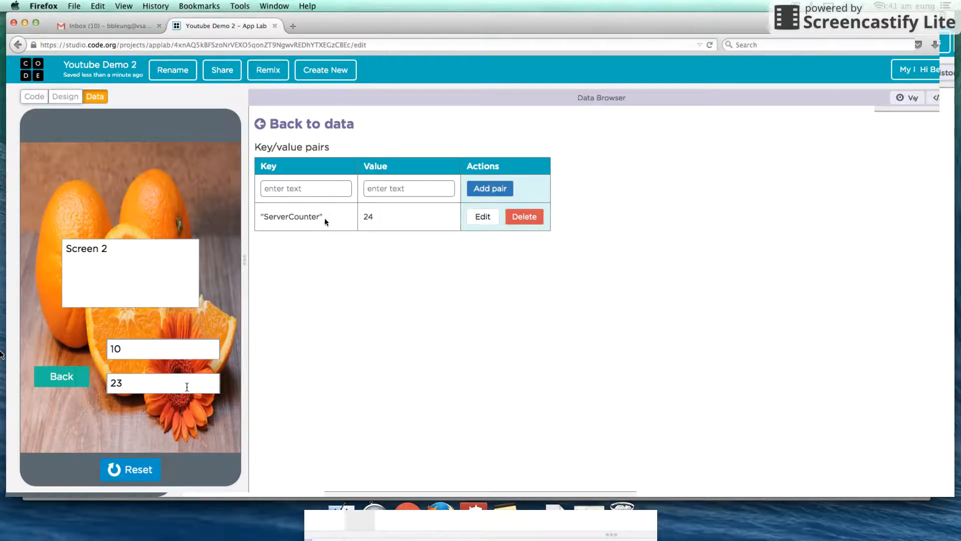
pyautogui.moveTo(307, 271)
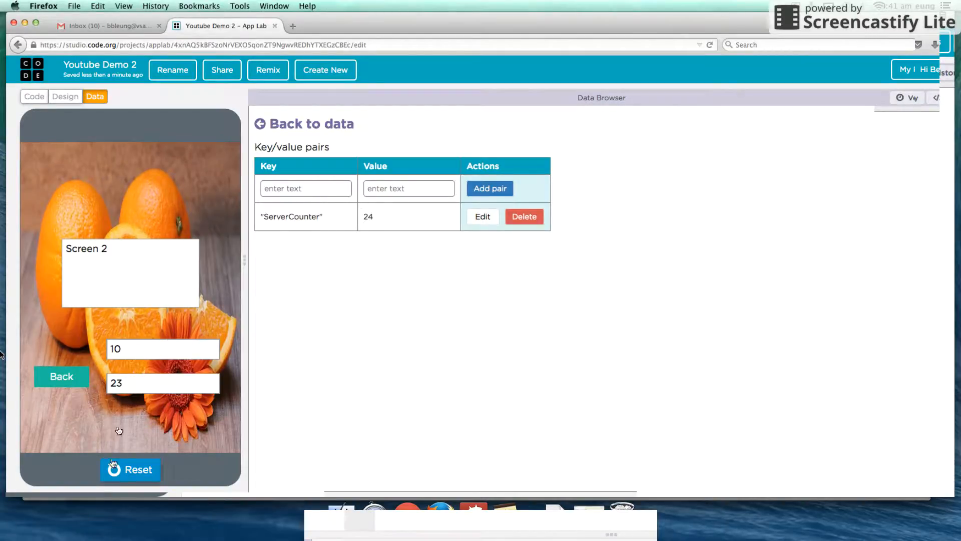
pyautogui.click(61, 376)
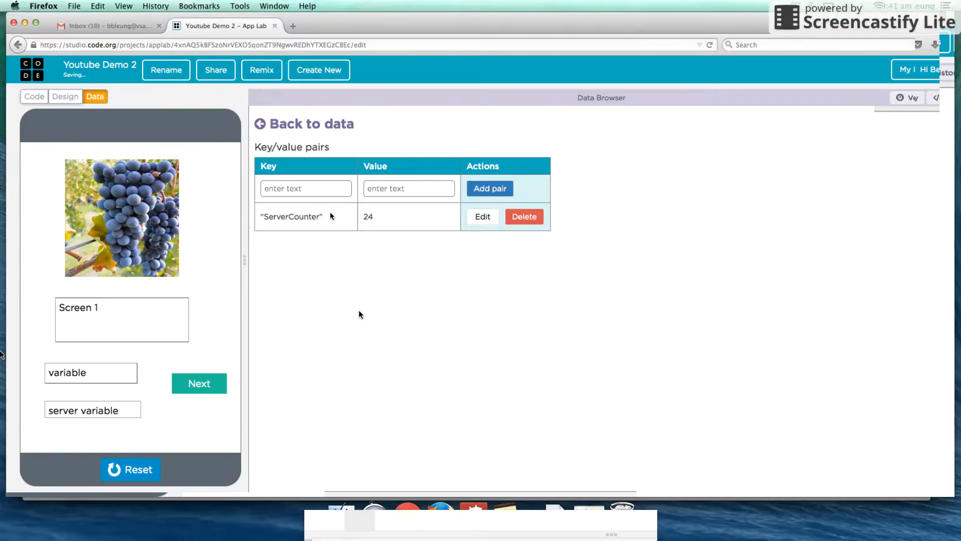
pyautogui.click(199, 383)
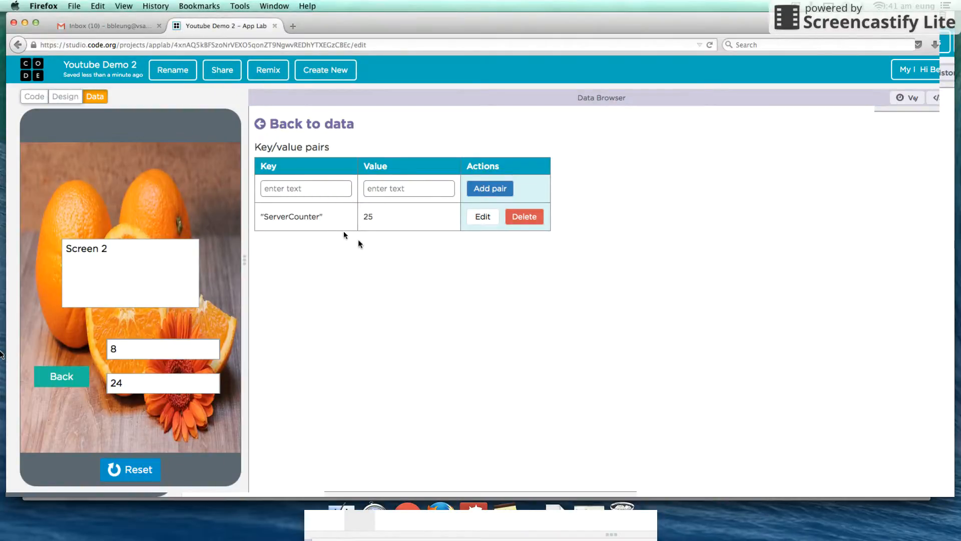
pyautogui.moveTo(458, 409)
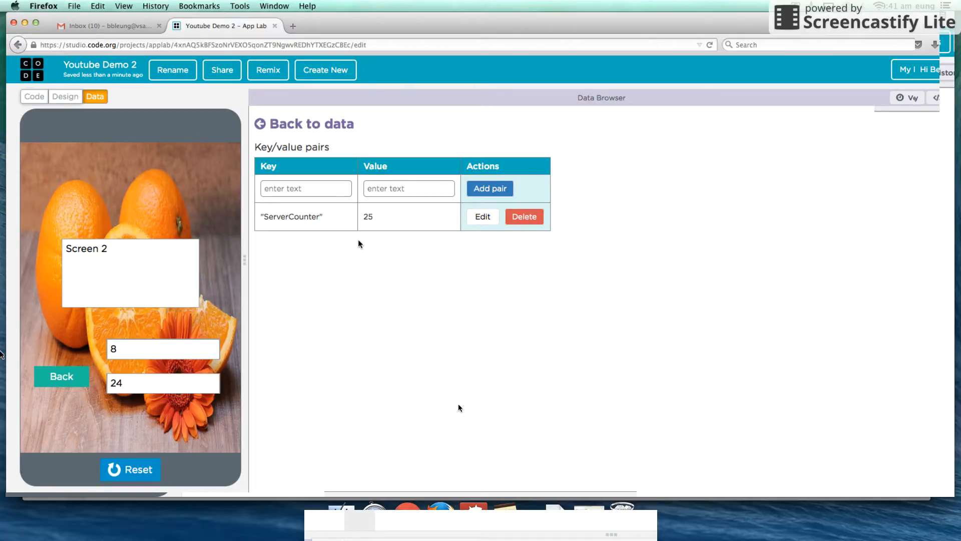